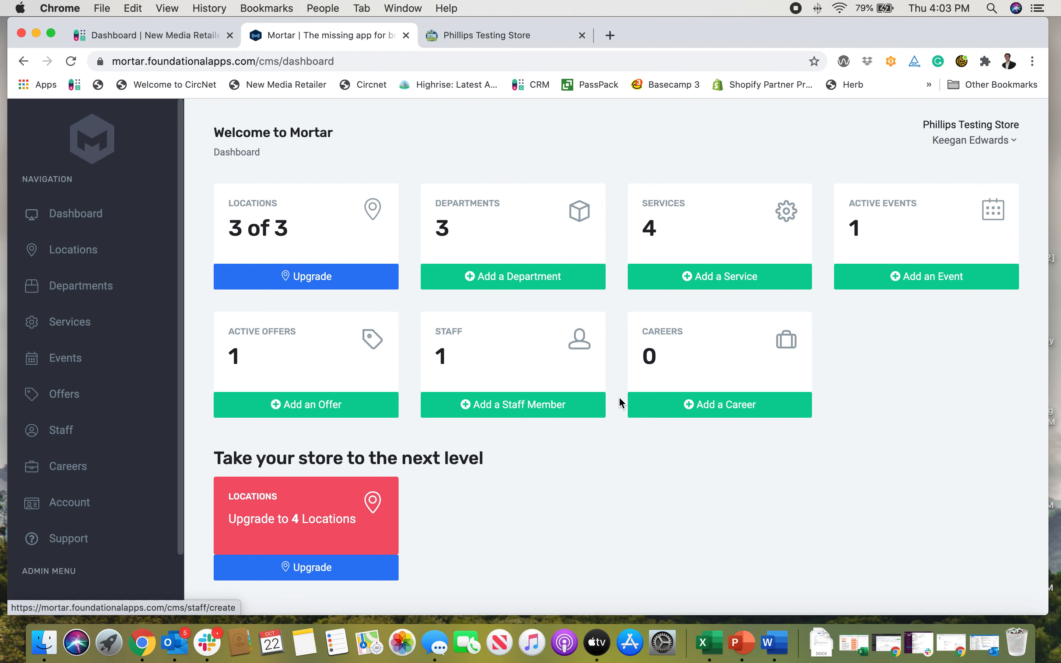
mouse_move(688, 404)
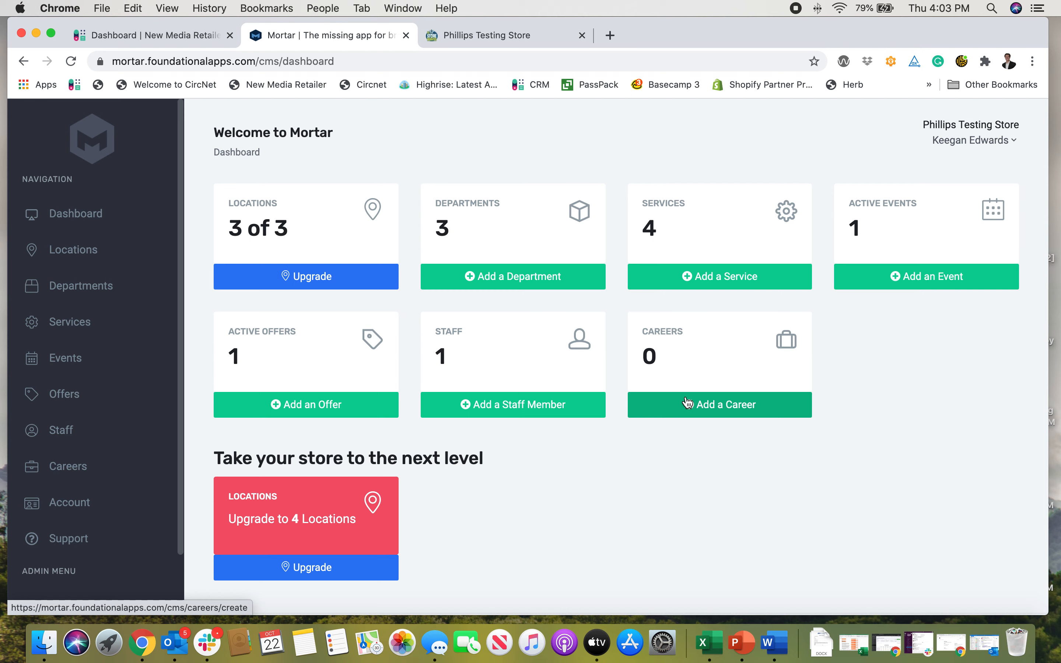
mouse_move(712, 410)
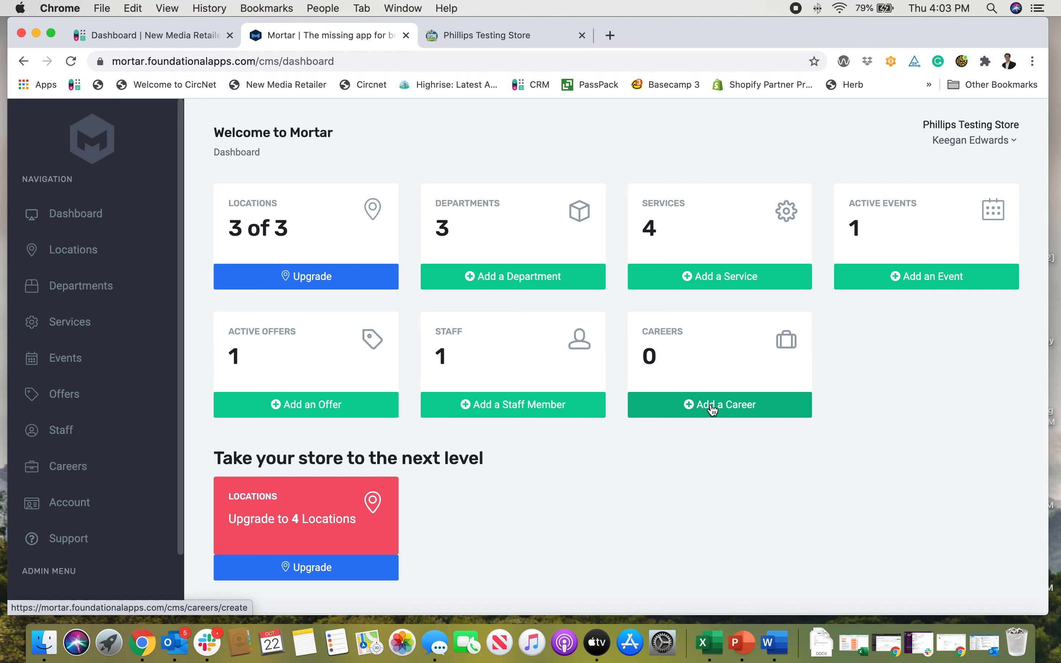
Start a new career with Job Title Cashier and subtitle 'We are looking for an experienced cashier'.
click(718, 405)
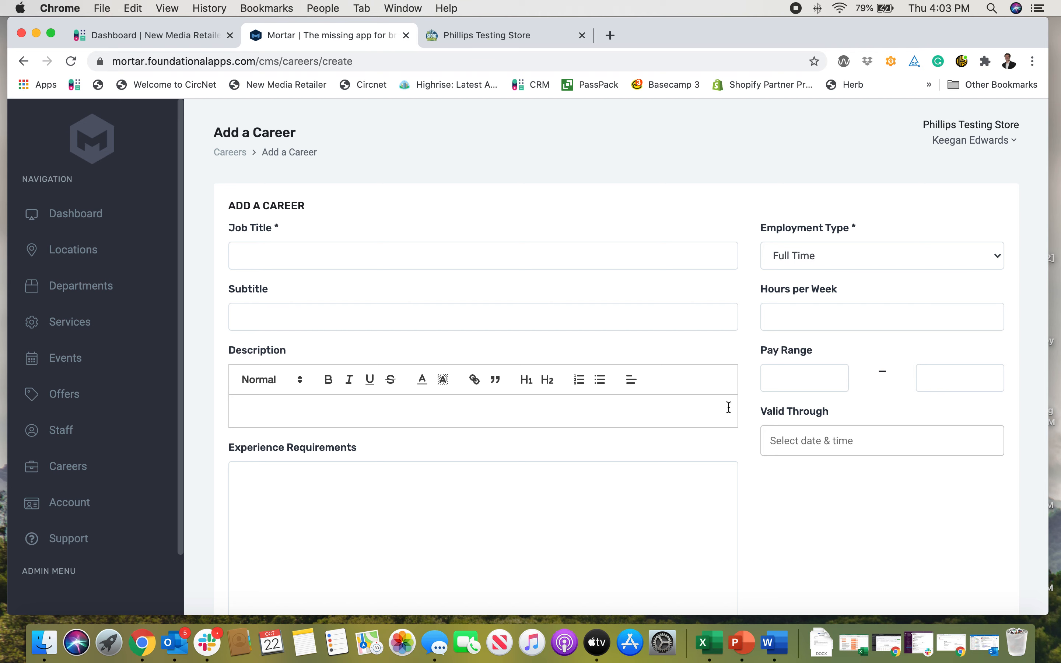
scroll(down, 3)
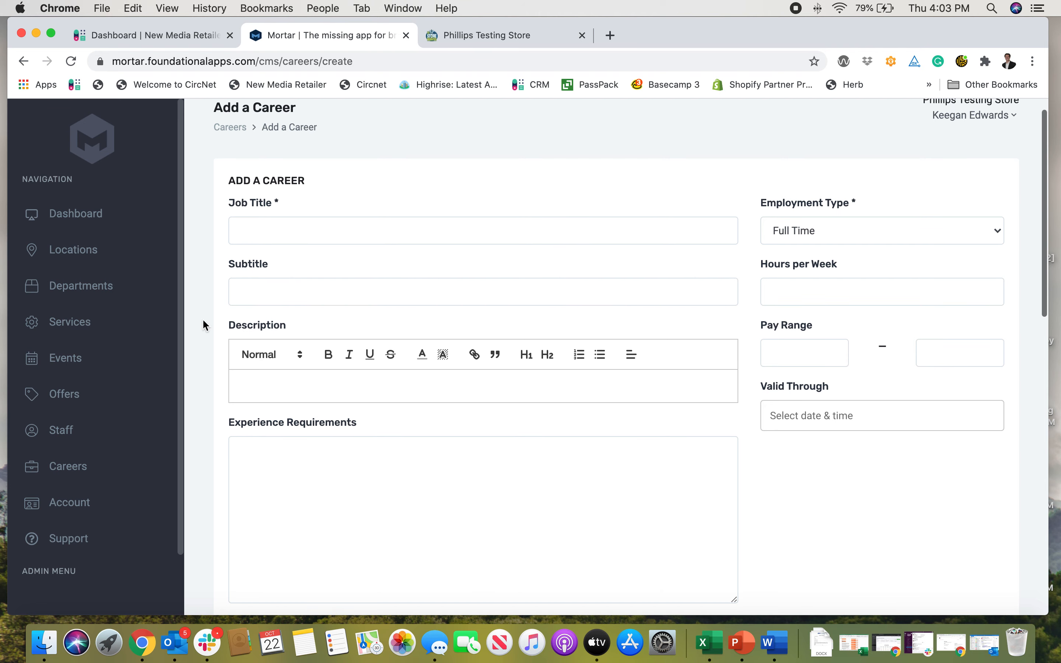
click(483, 230)
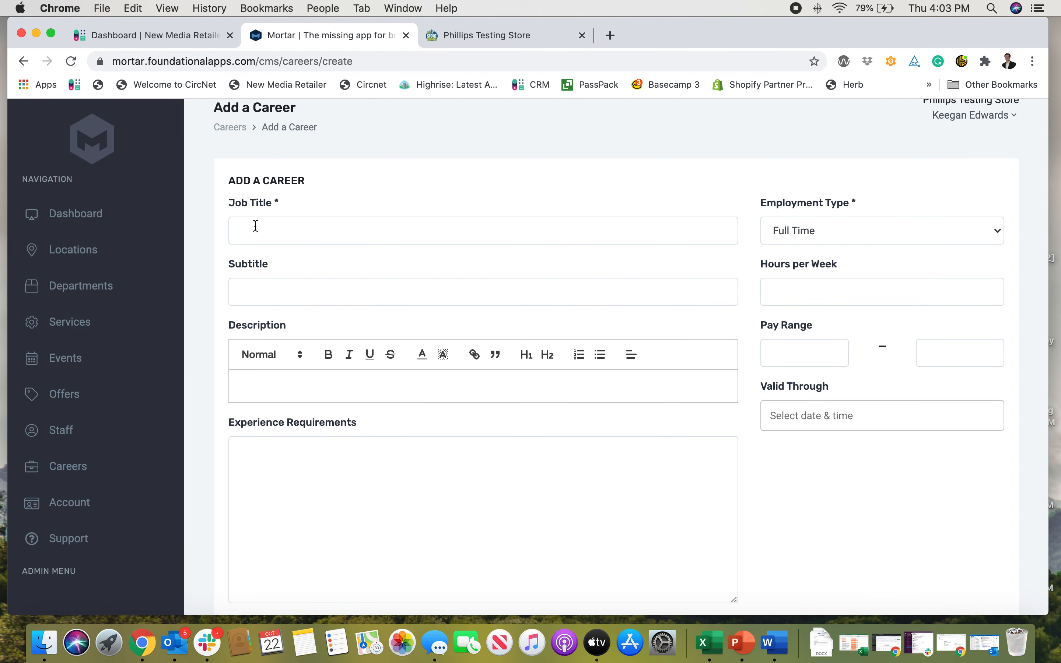
text(Ca)
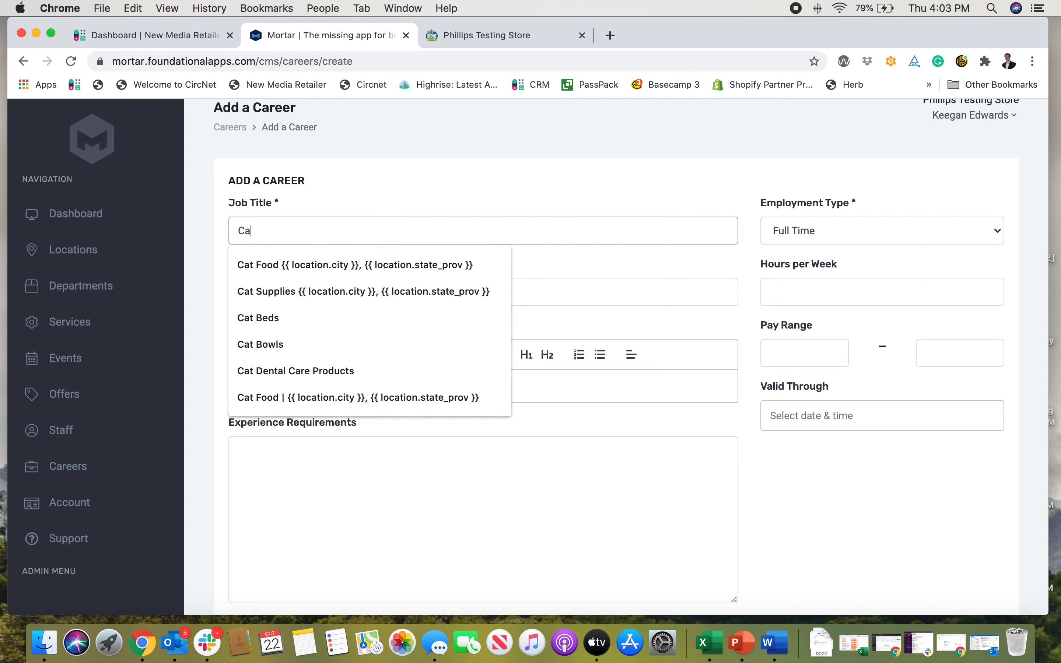
text(We are looking for)
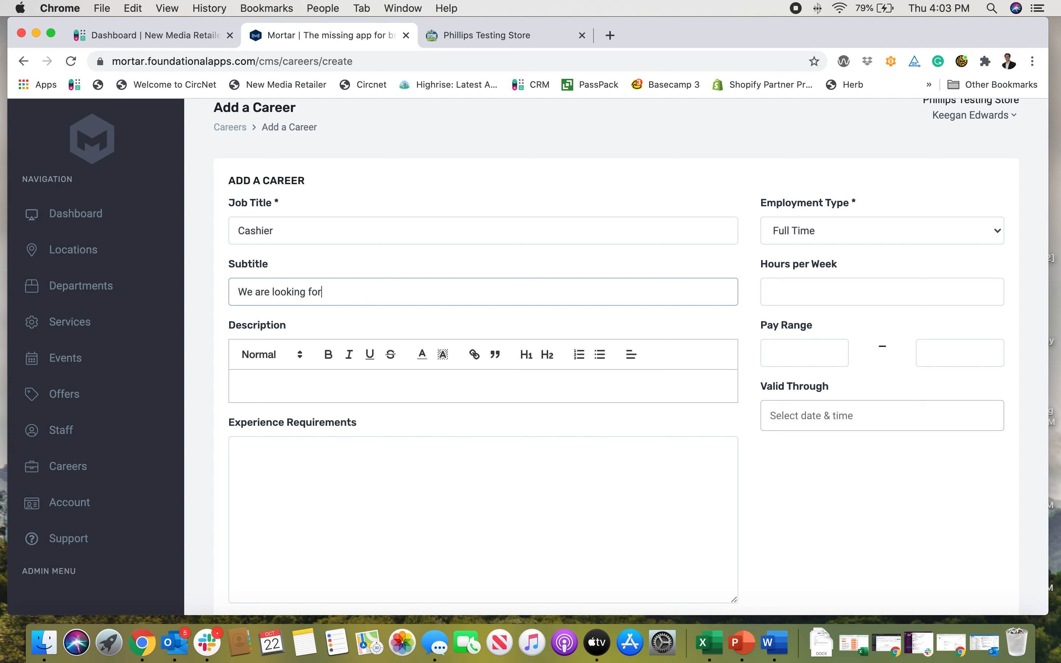
text(a)
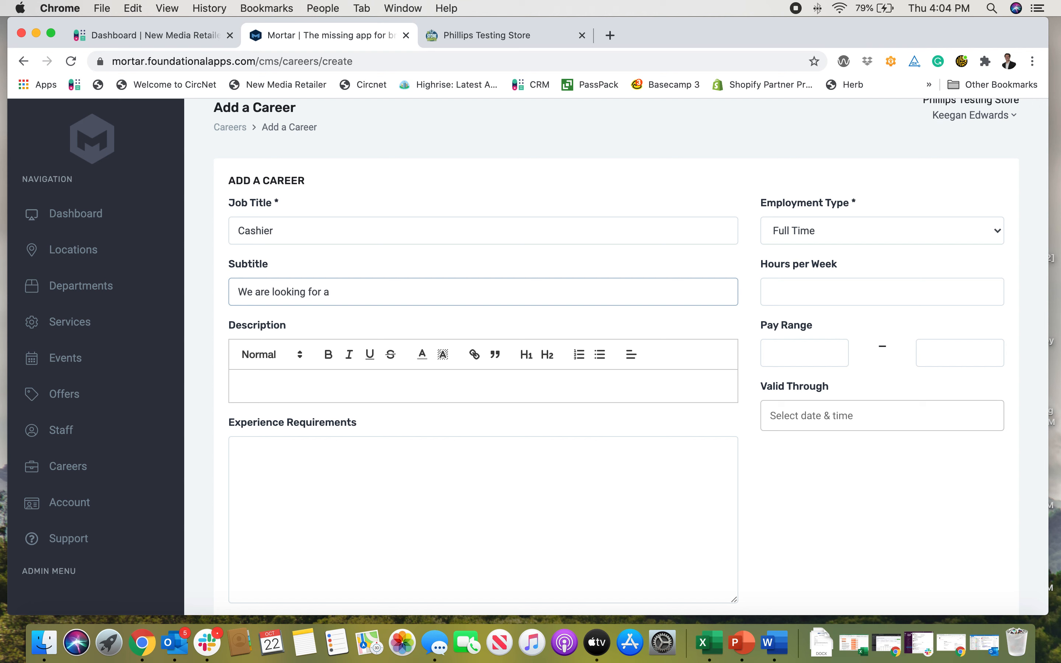
text(n experienced)
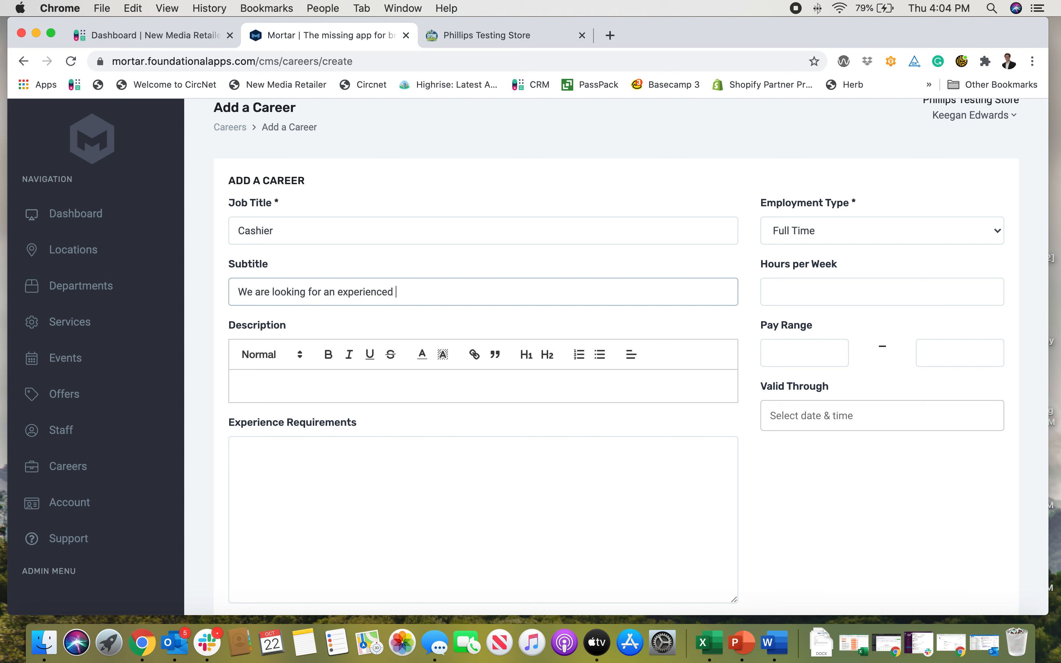
text(cah)
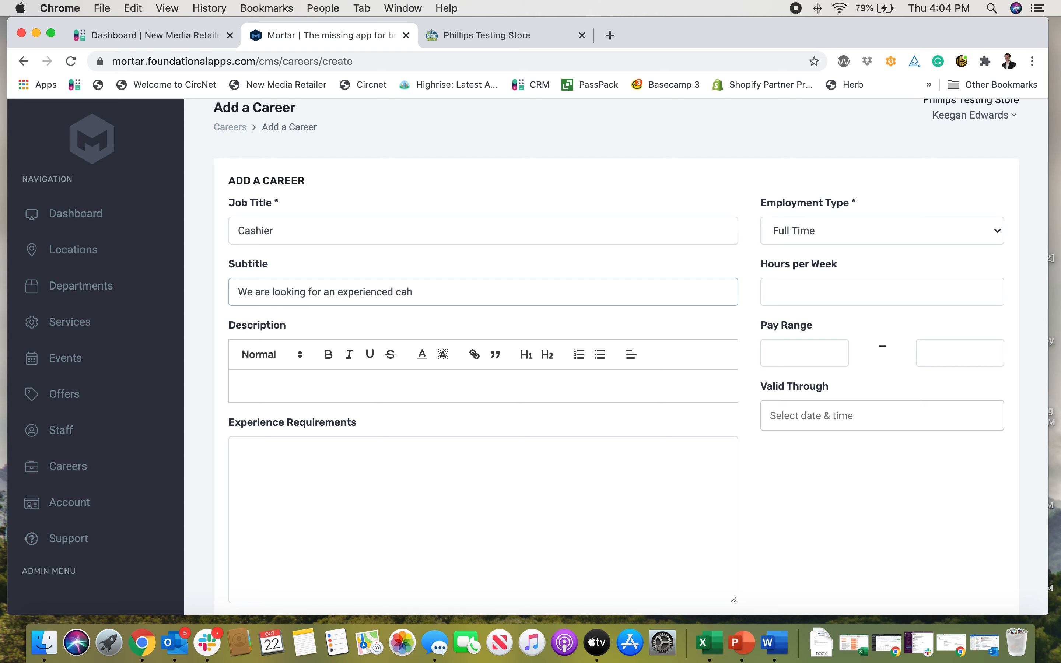
text(ier)
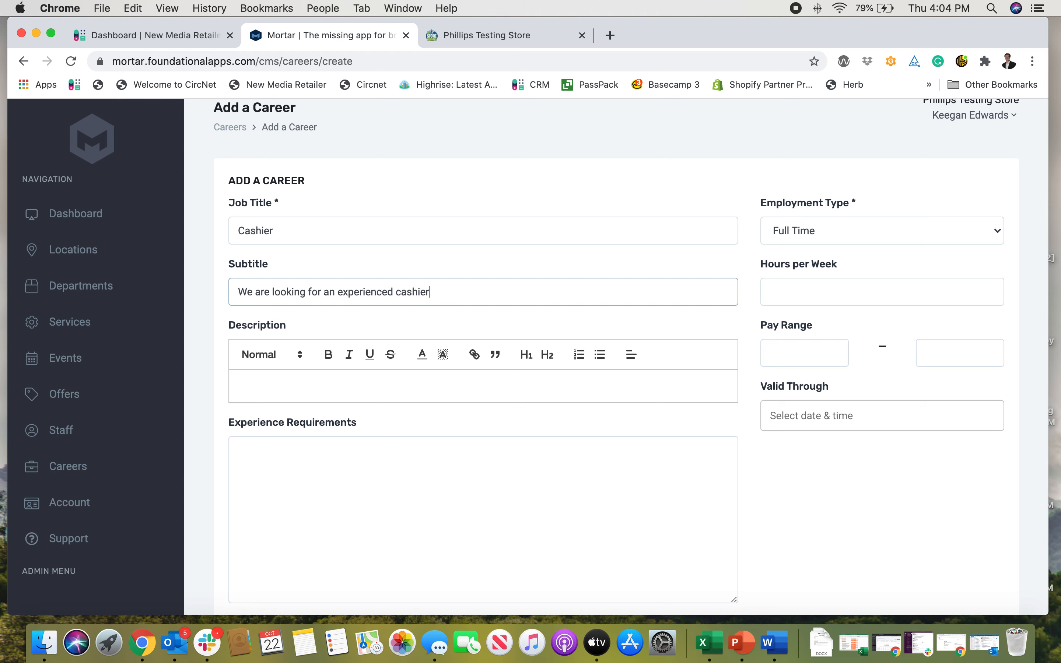
scroll(down, 3)
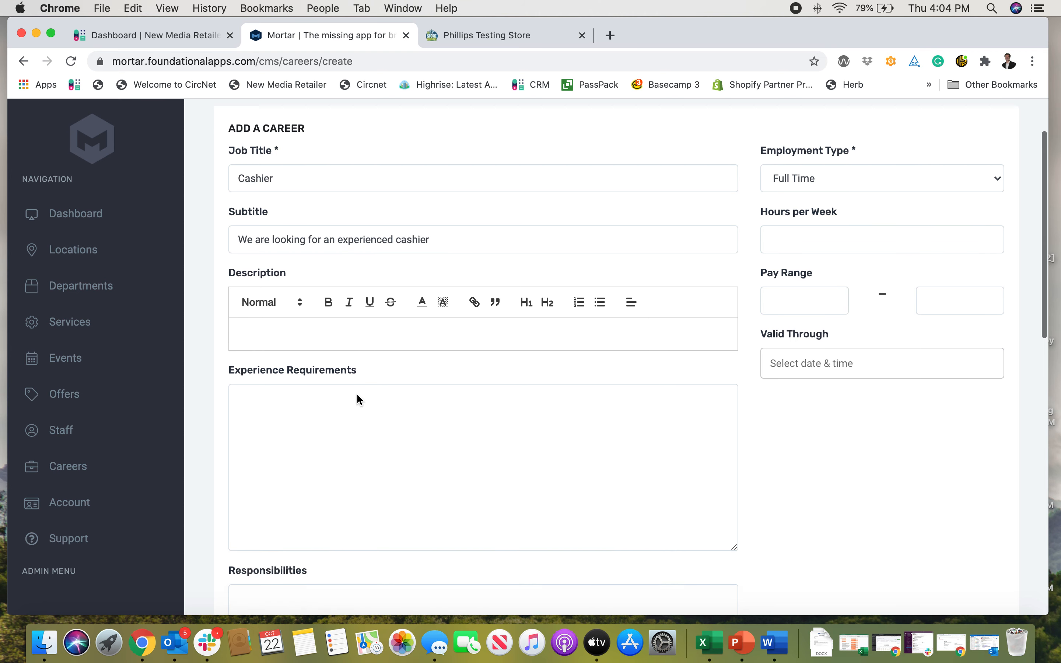
Fill the description, experience requirements and a responsibilities entry about checking people out at the register.
scroll(down, 3)
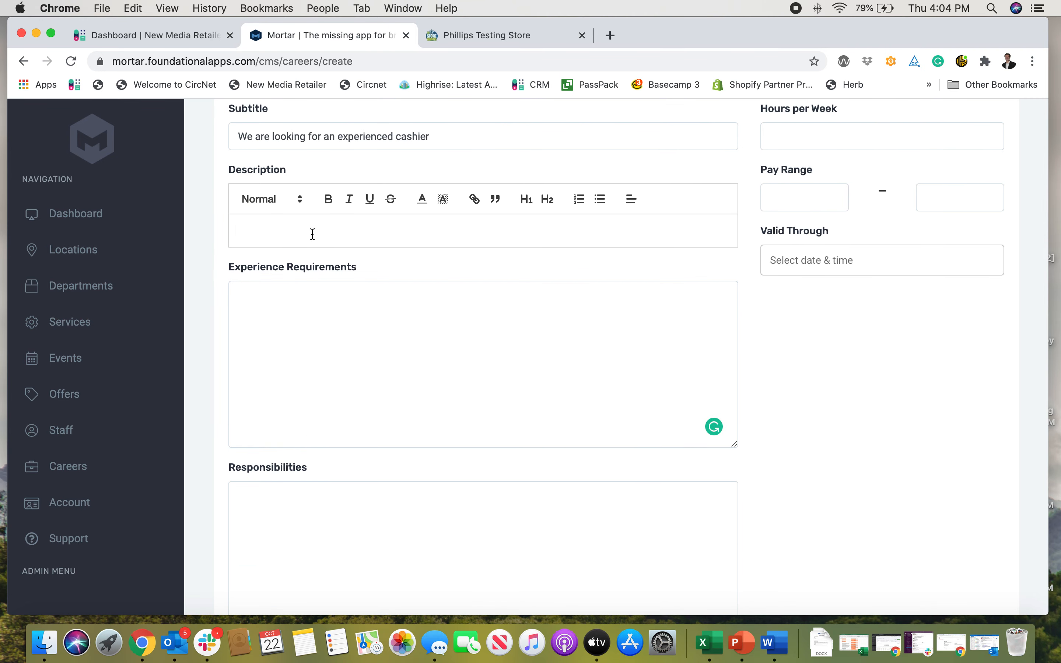
text(Test)
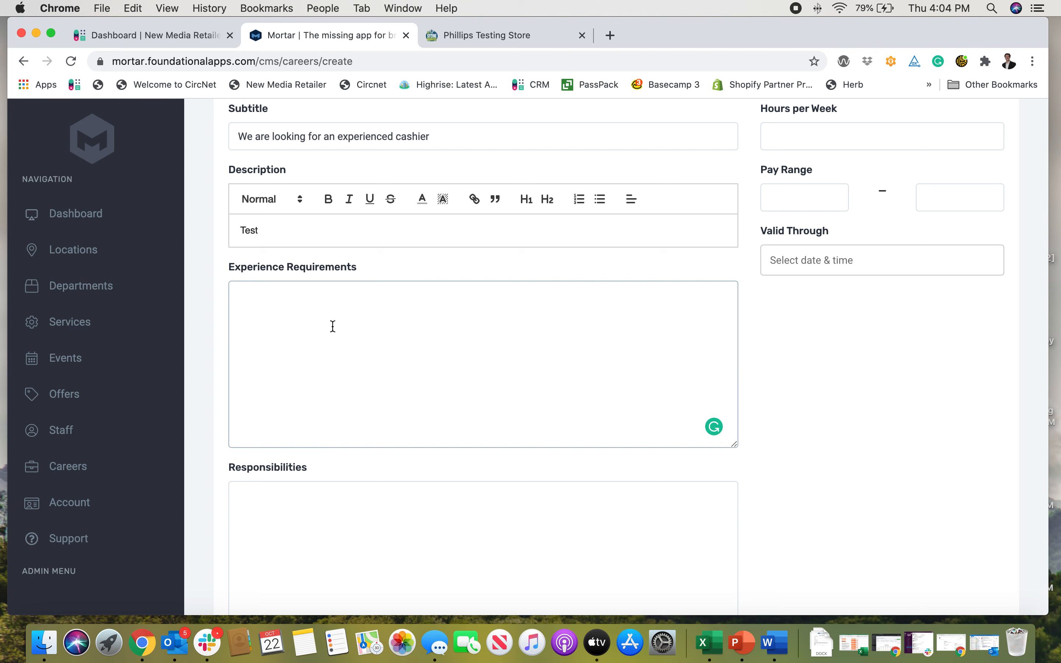
text(Experience Rwuqi)
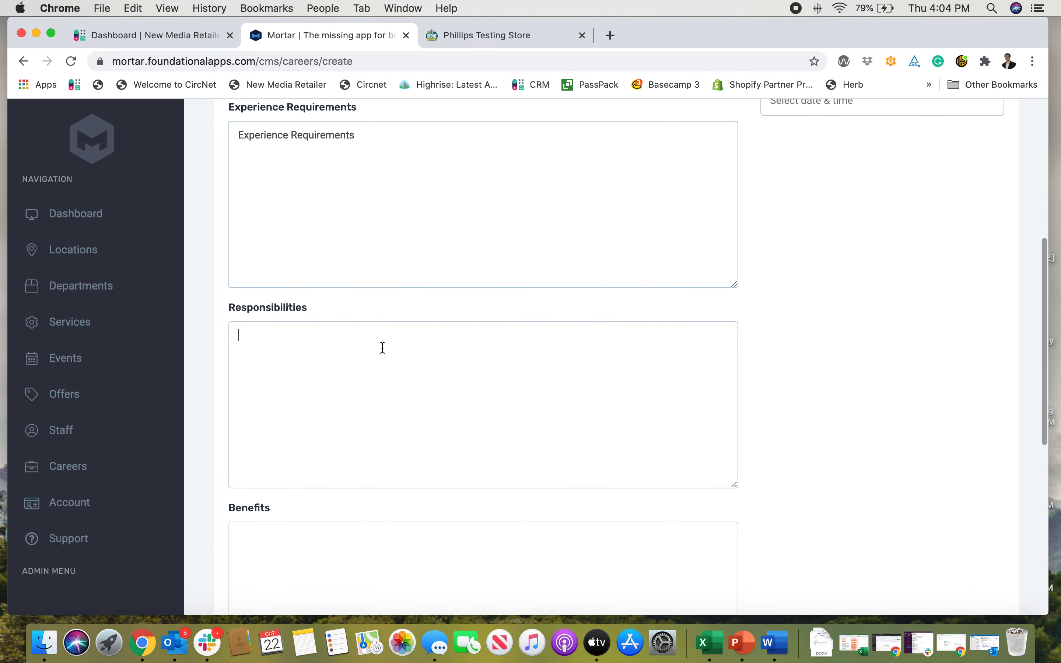
text(Check o)
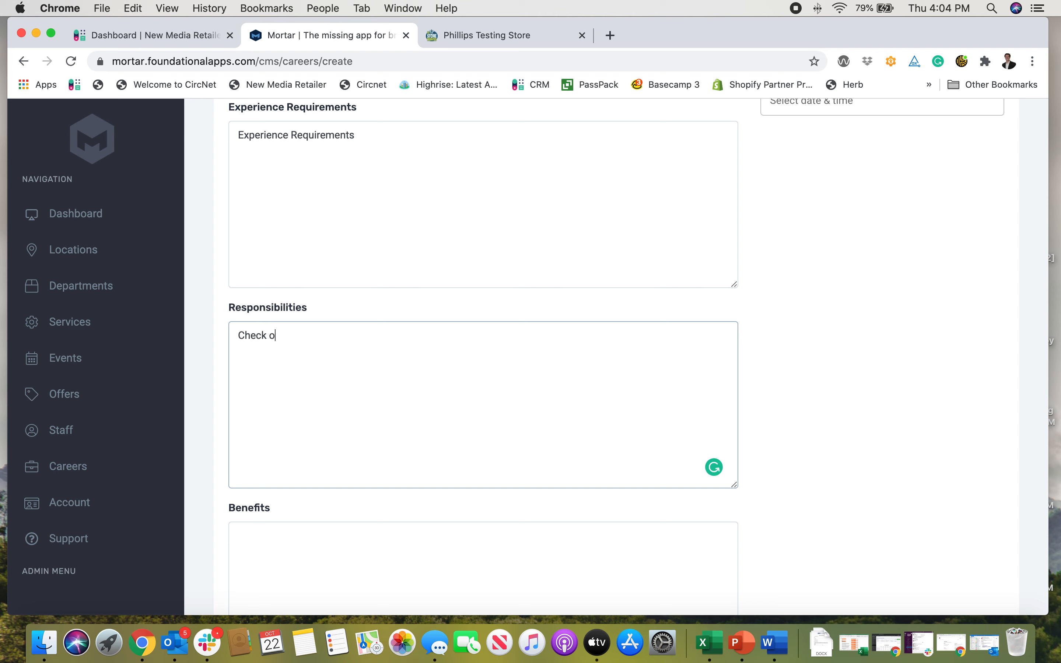
text(people o)
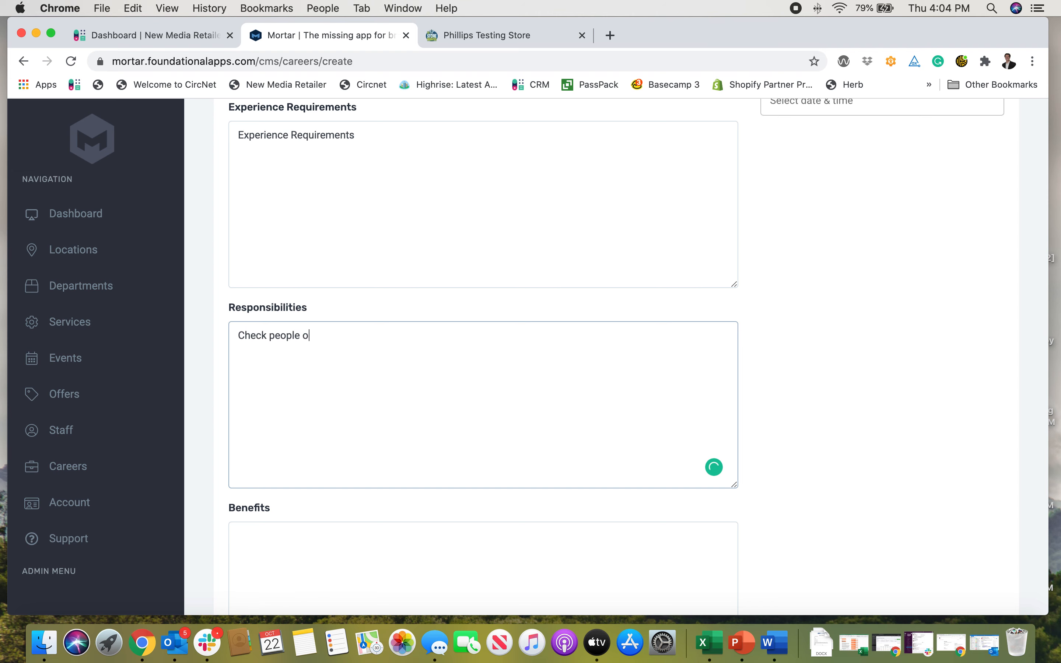
text(ut at the regist)
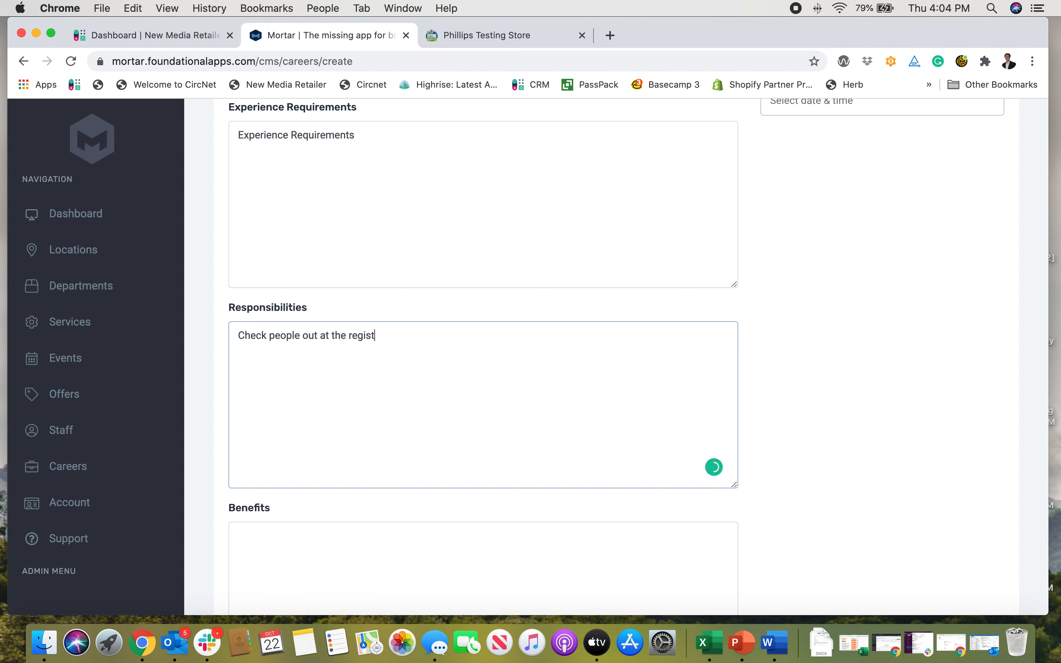
Enter 401K as the benefit and move on to the application link field.
scroll(down, 3)
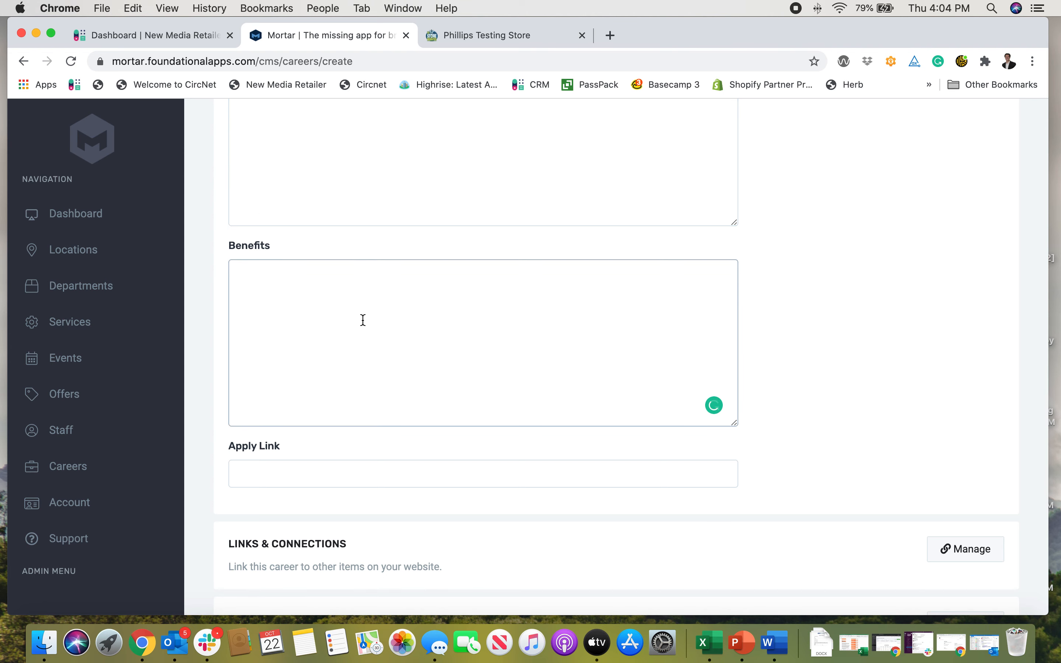
text(401K)
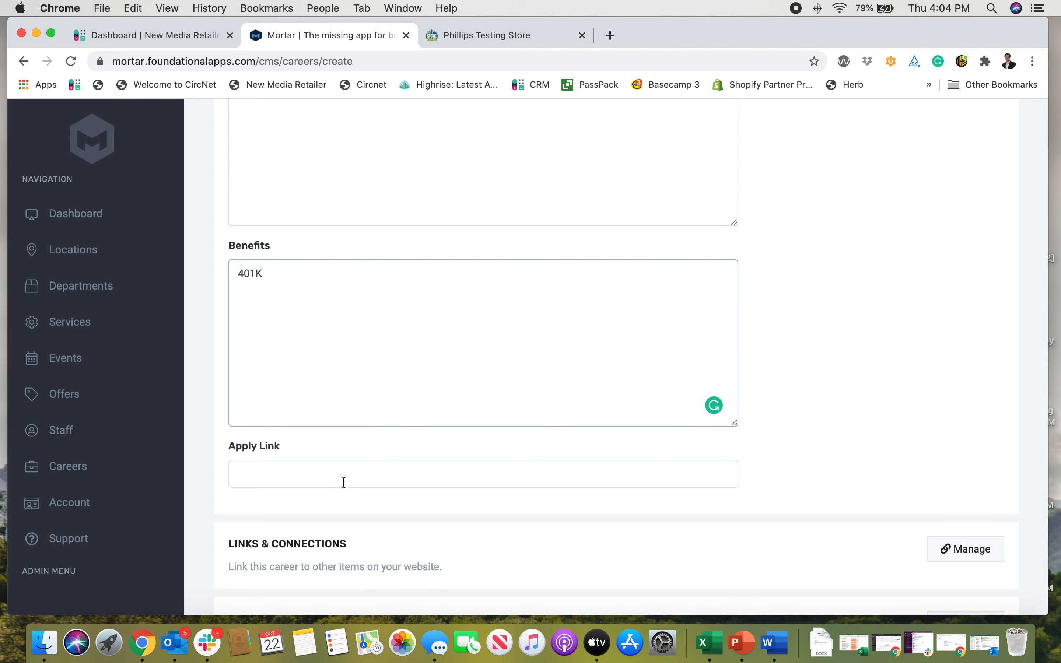
click(484, 474)
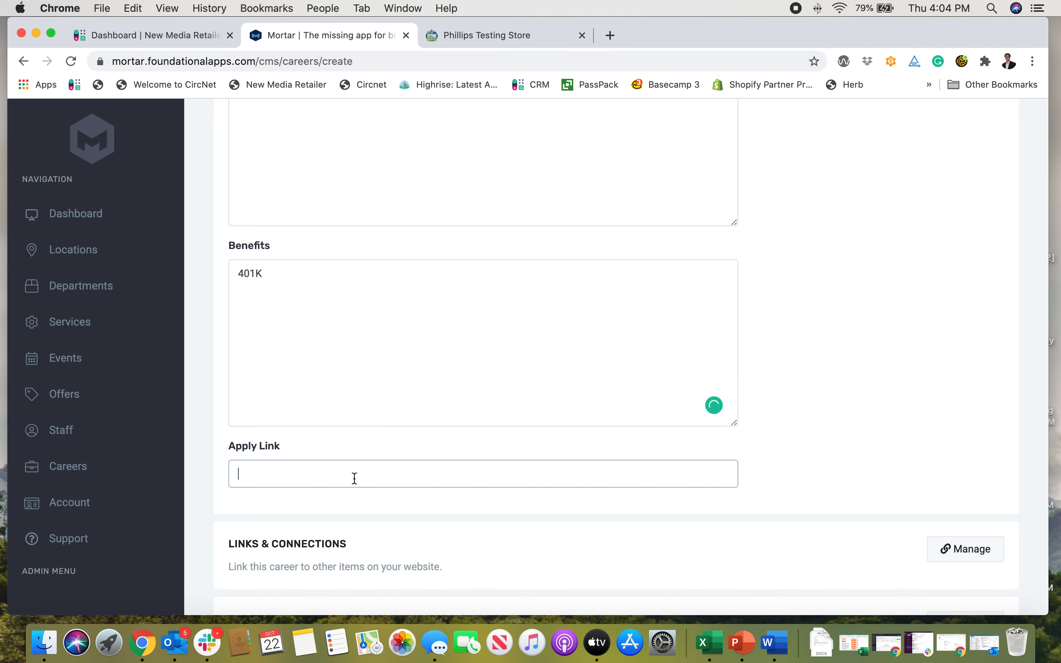
scroll(down, 3)
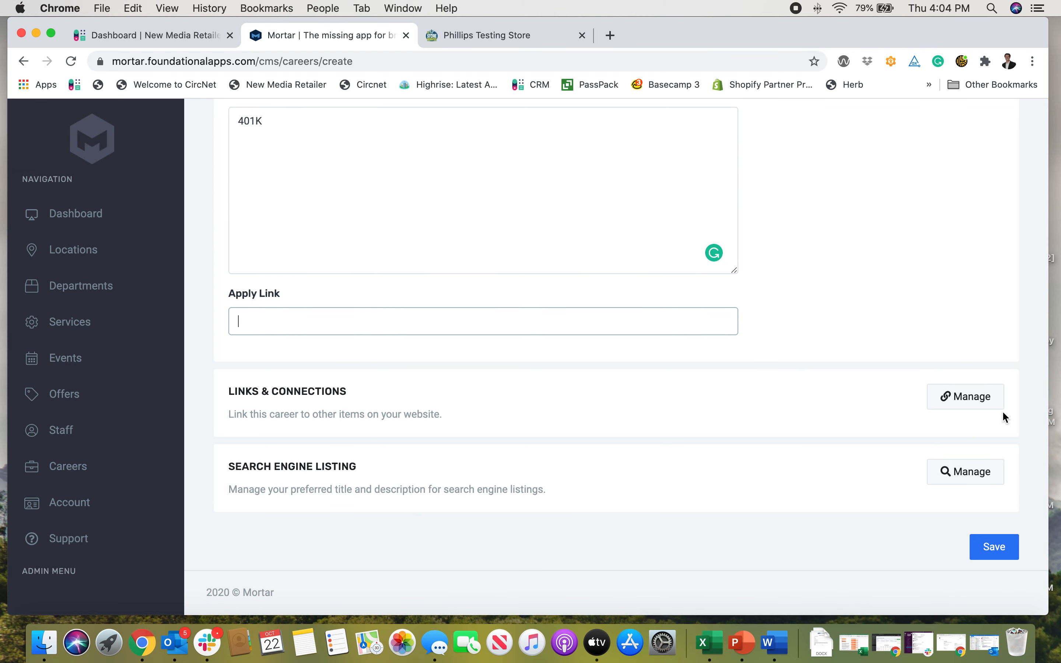
Set employment type Full Time, 40 hours per week and a pay range of 15 to 17.
click(965, 397)
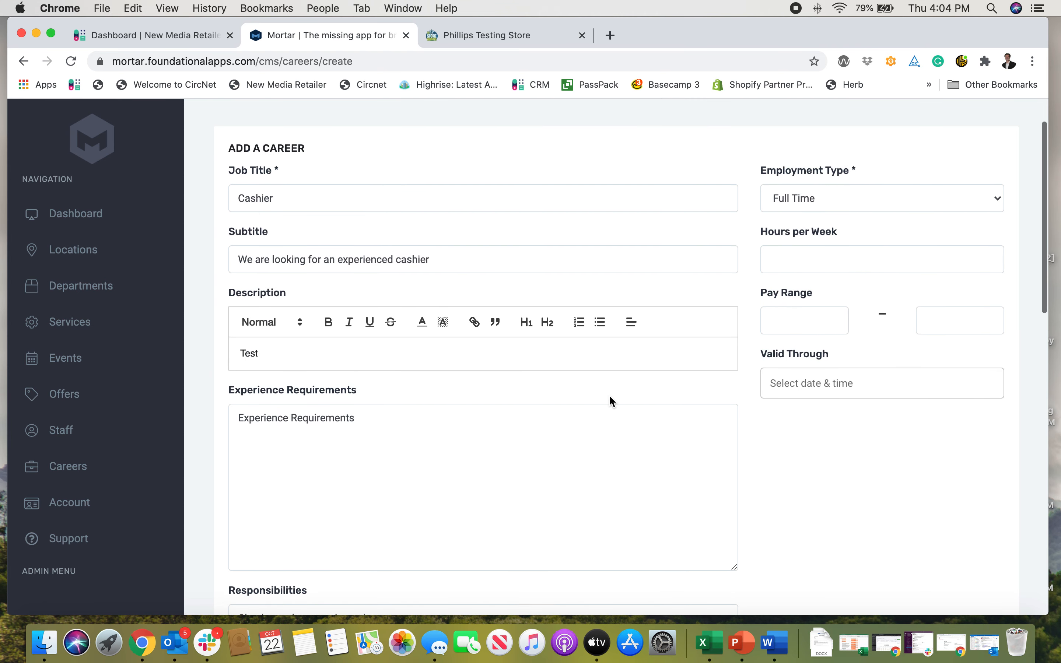
click(881, 198)
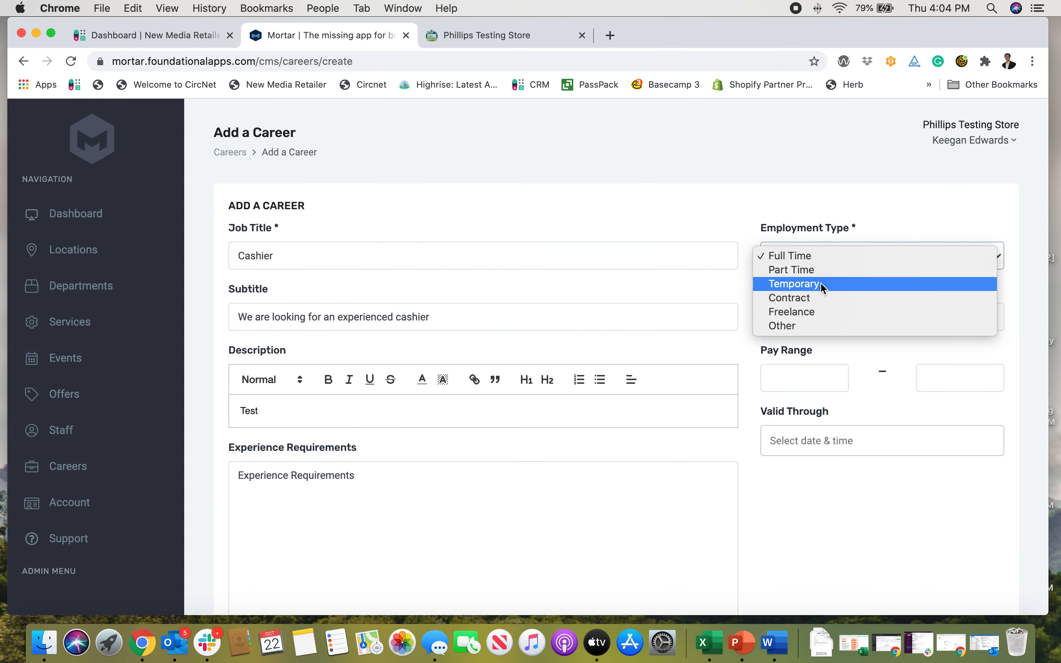
mouse_move(724, 187)
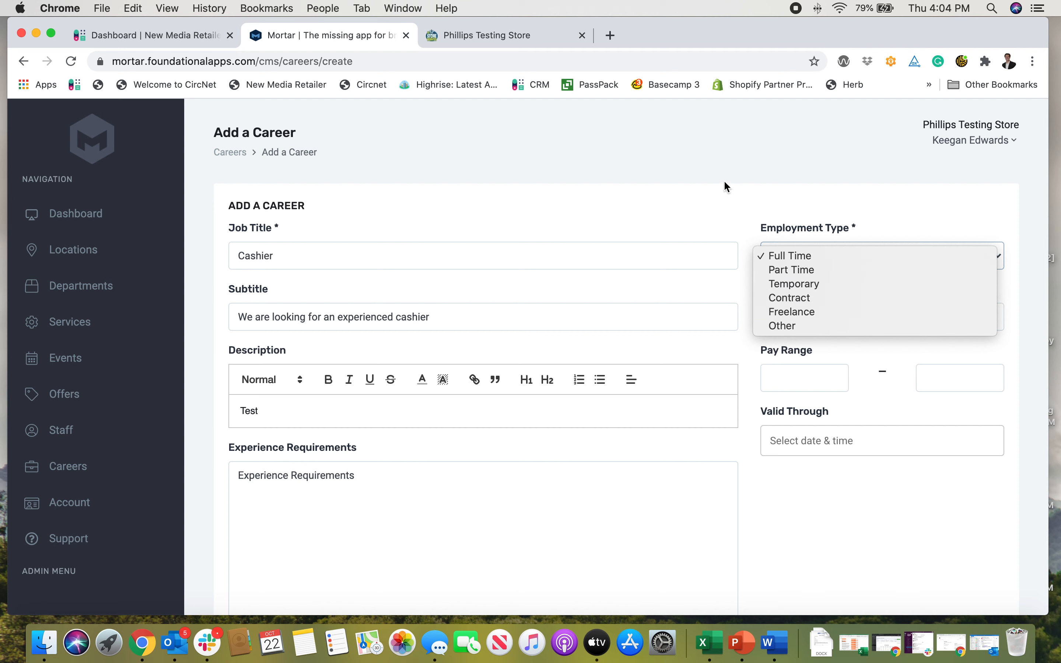
click(788, 256)
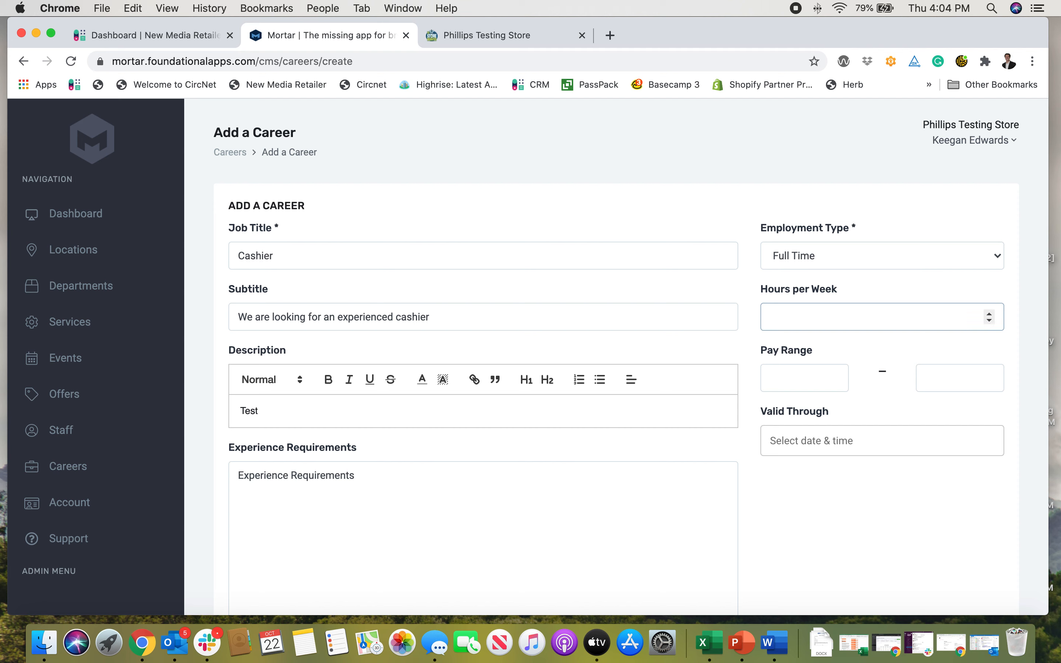
text(40)
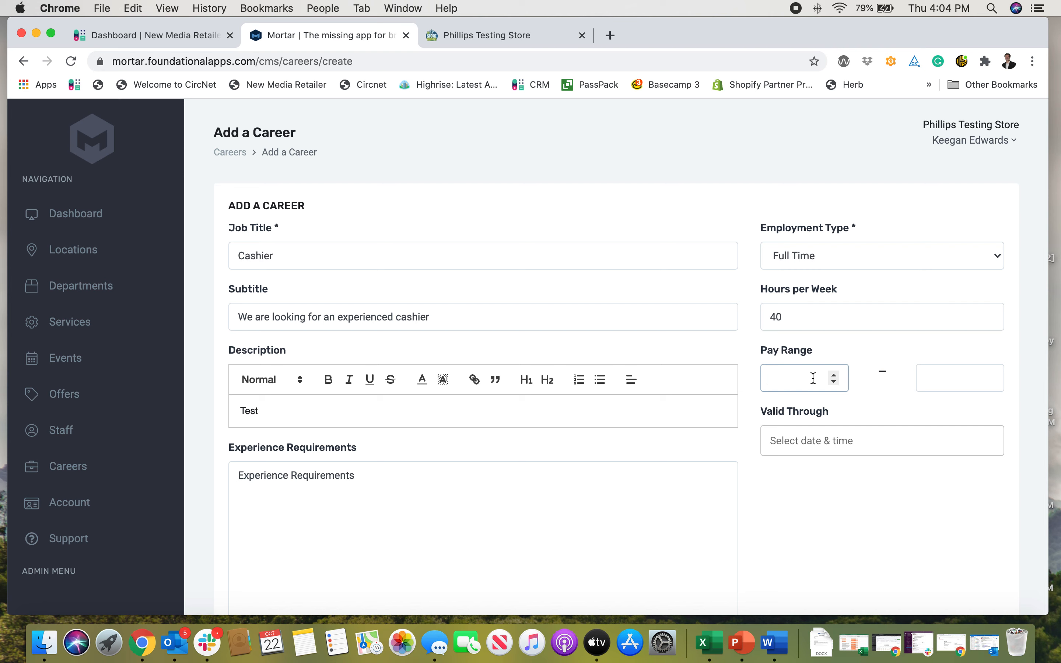
text(15)
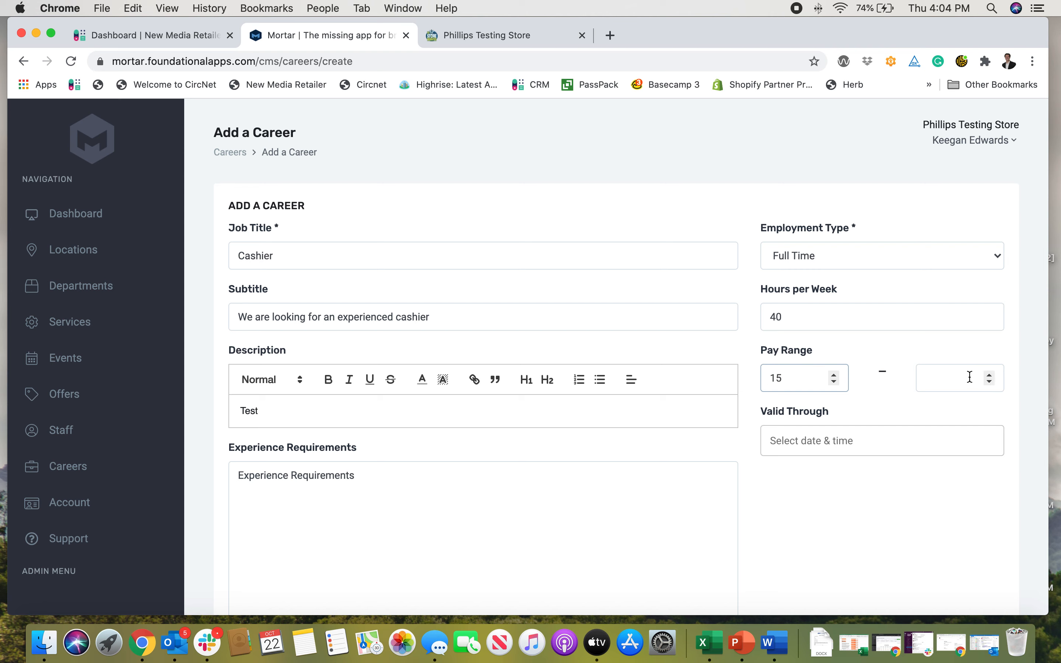
text(17)
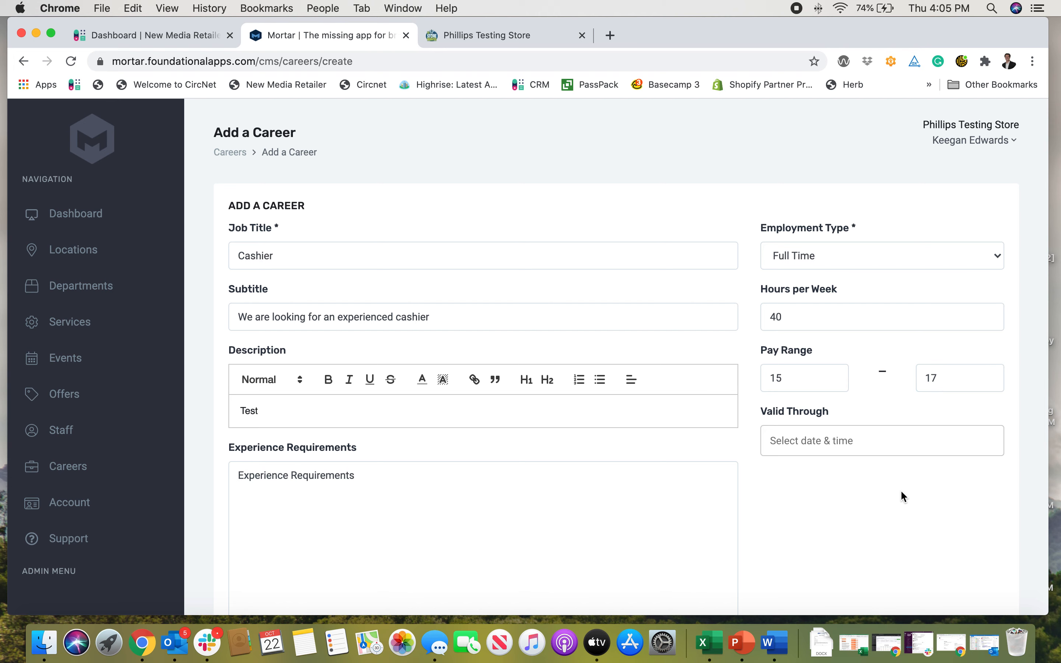
click(880, 440)
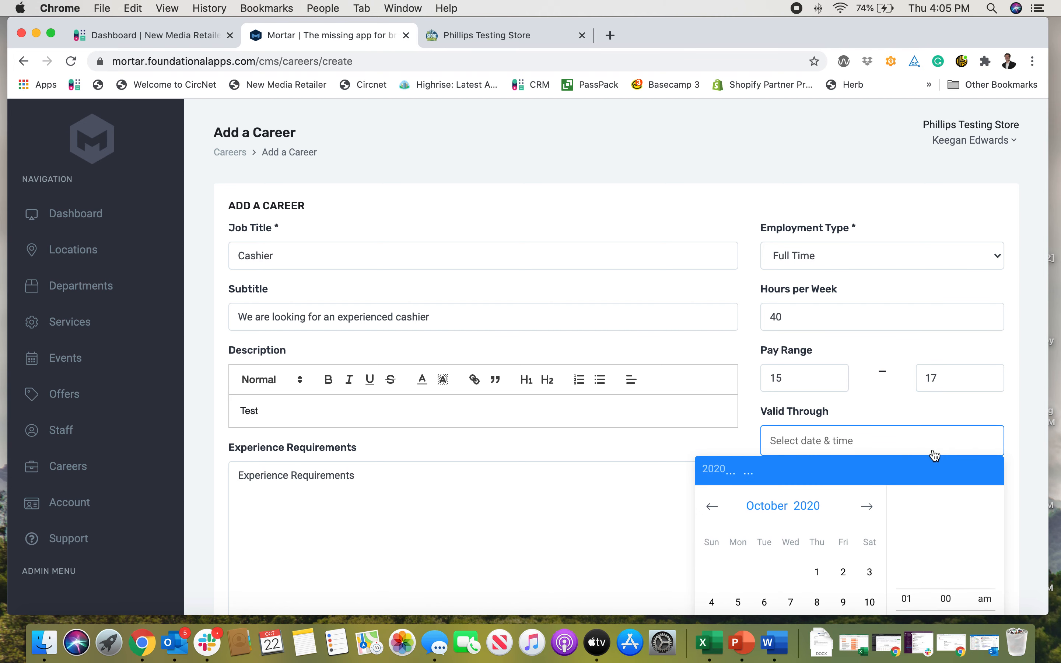
Pick Sun, Nov 1, 2020 1:03 PM as the valid-through date in the picker.
click(816, 589)
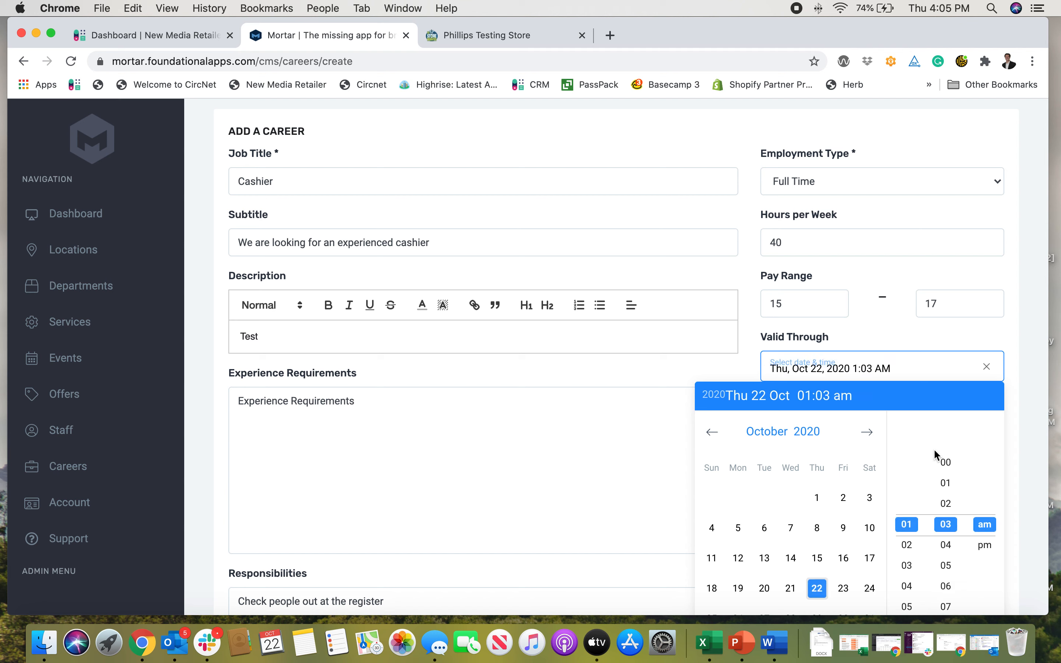
click(866, 431)
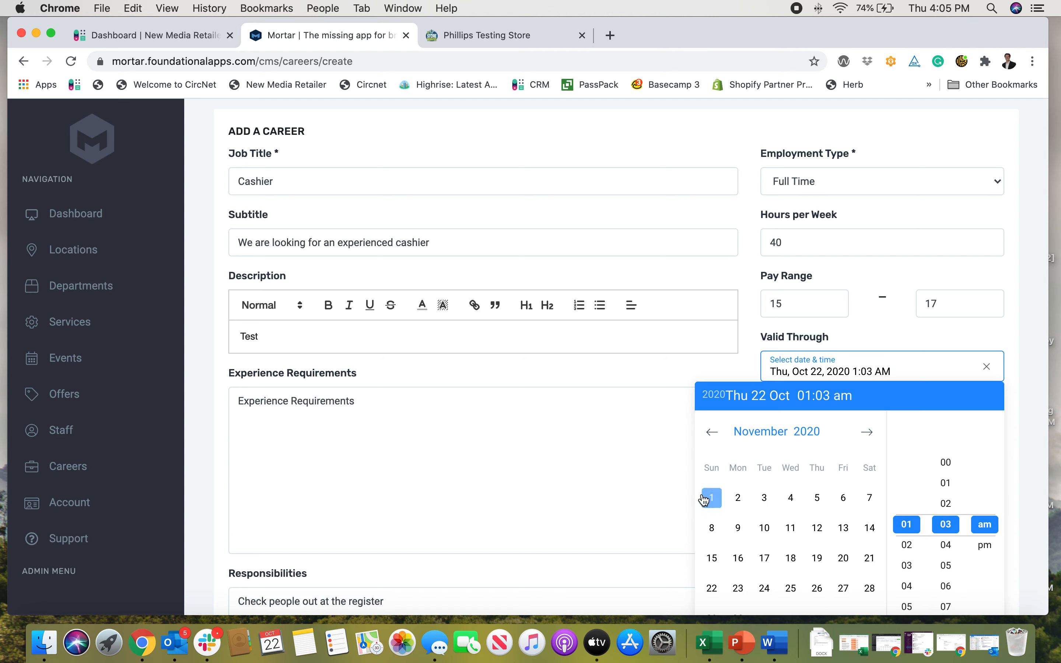
click(711, 498)
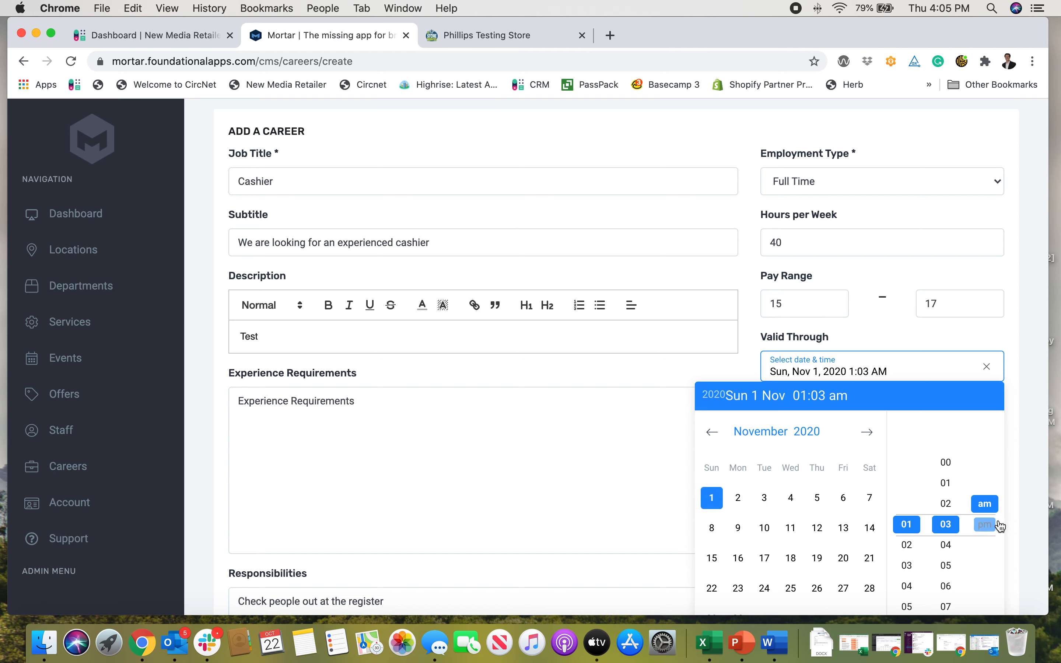
click(983, 525)
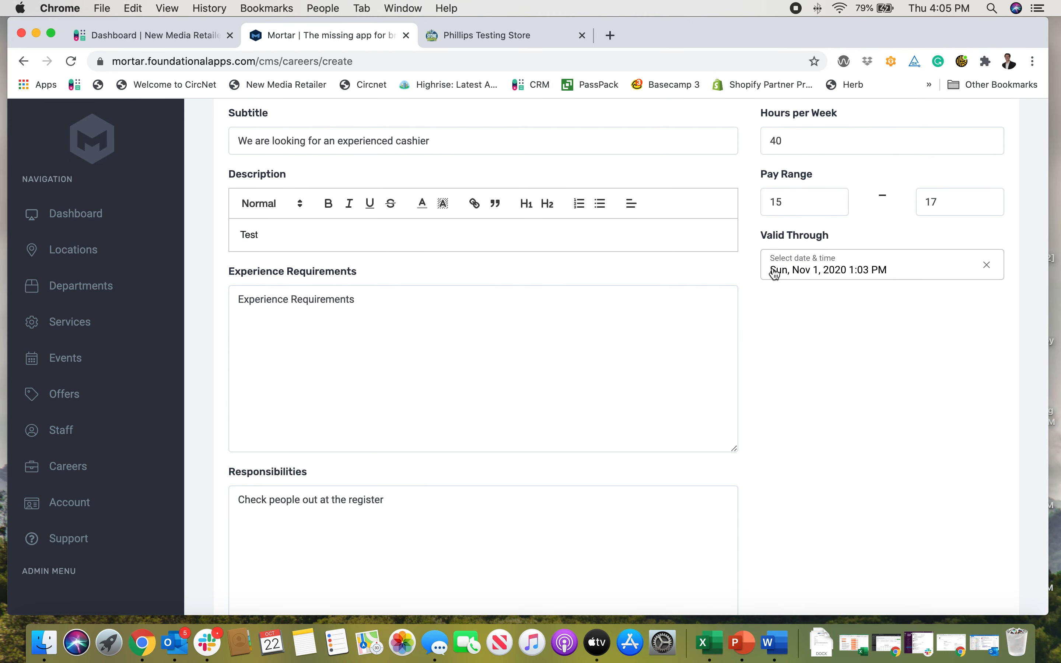
Save the Cashier career so it appears as an active posting valid through 11/01/2020.
scroll(down, 3)
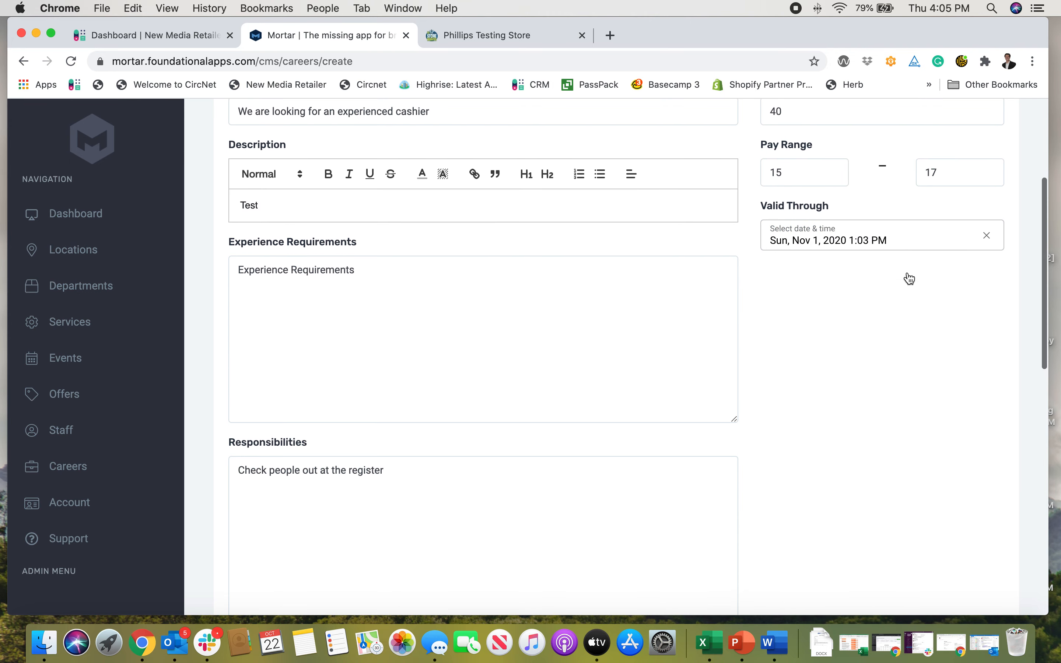
scroll(down, 3)
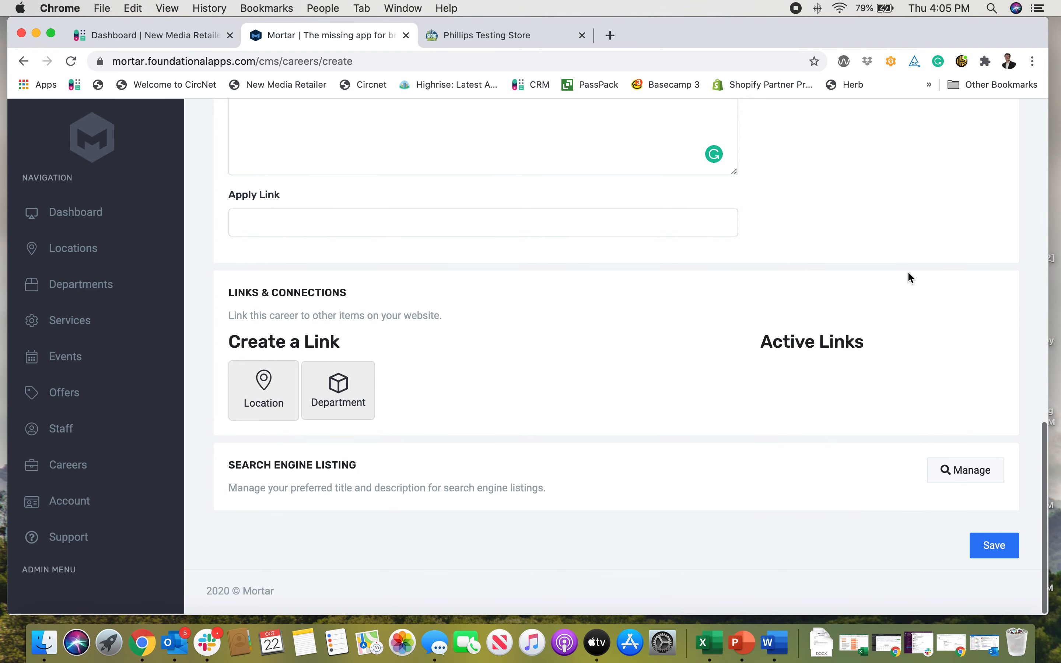
click(993, 545)
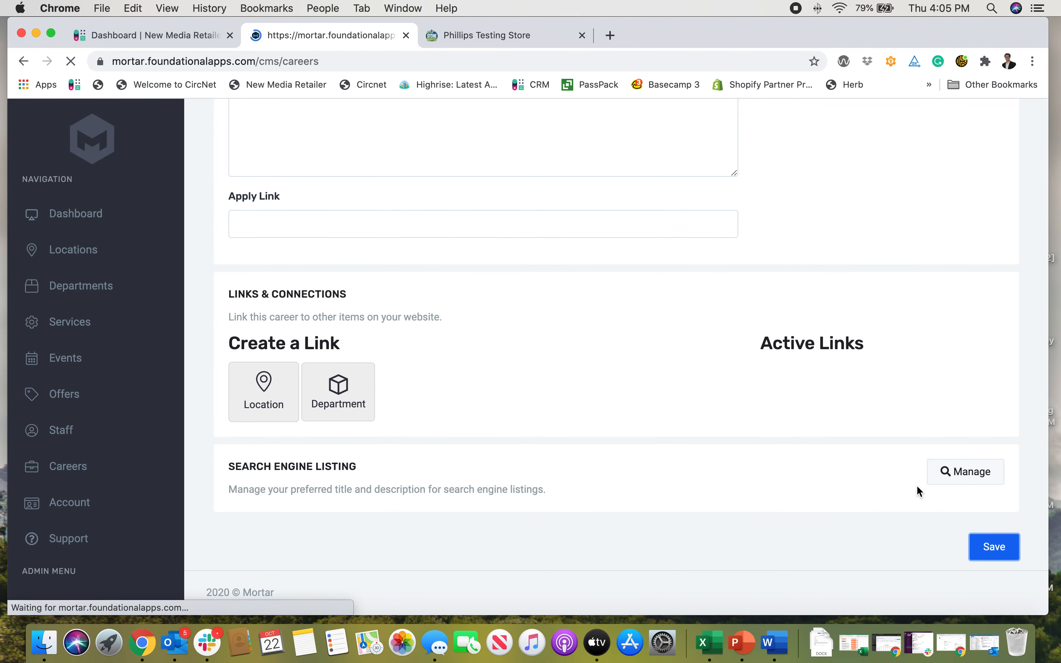
click(993, 547)
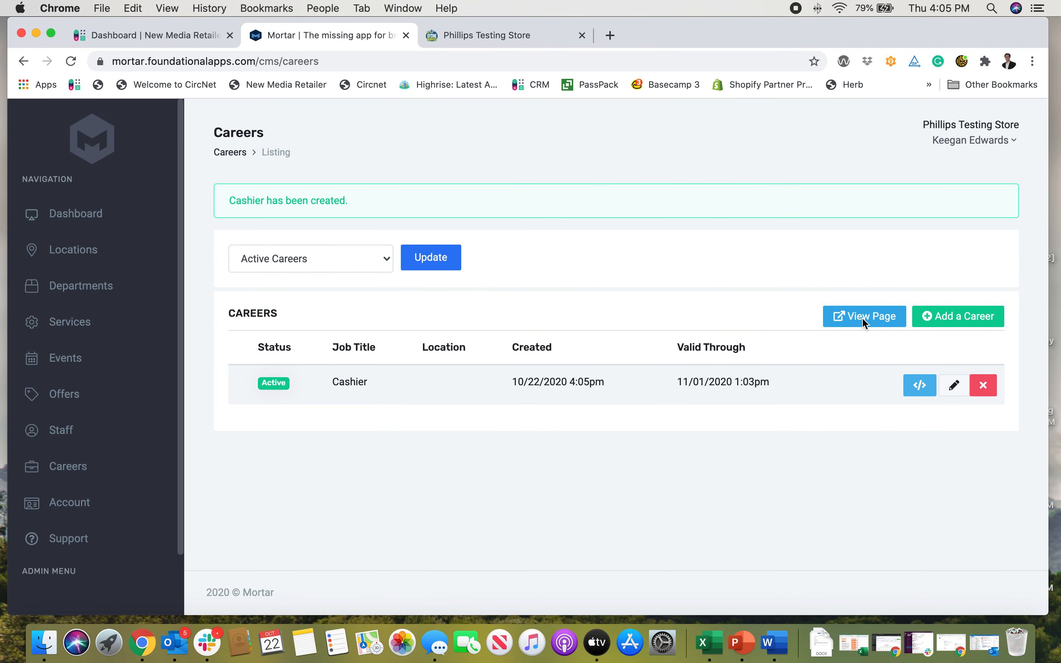
View the store's Careers page listing the Cashier Full Time posting with its subtitle.
click(864, 316)
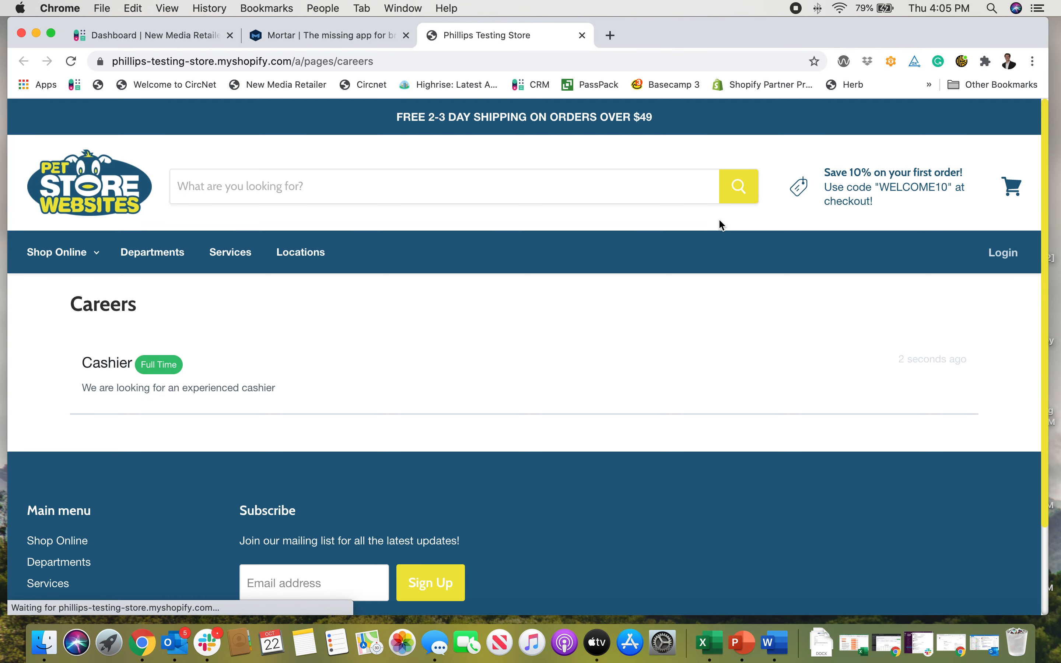
mouse_move(215, 264)
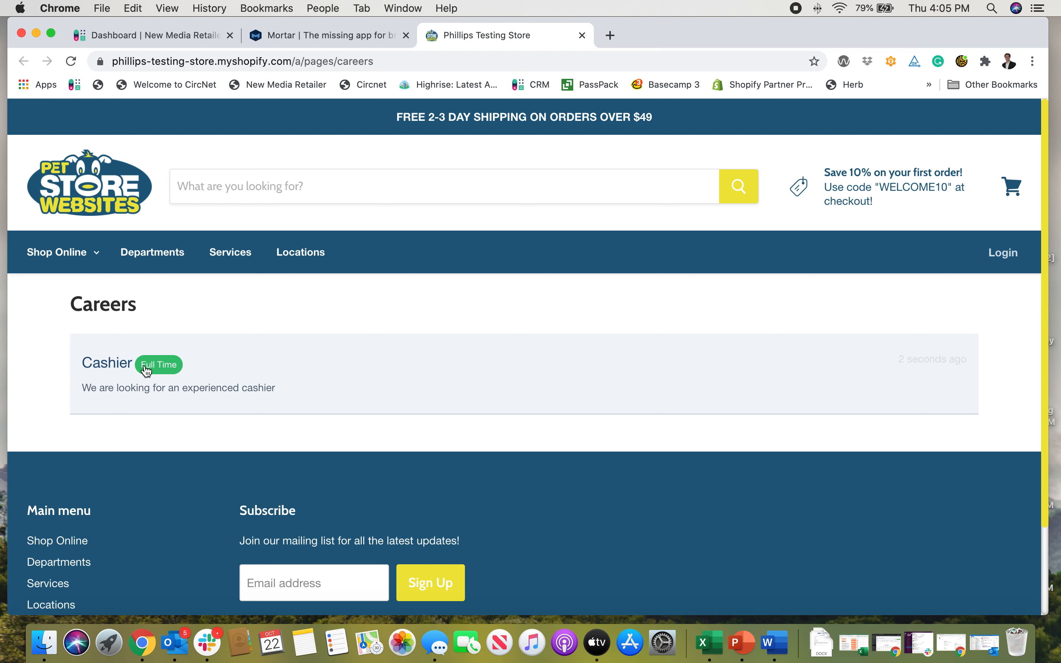
mouse_move(138, 385)
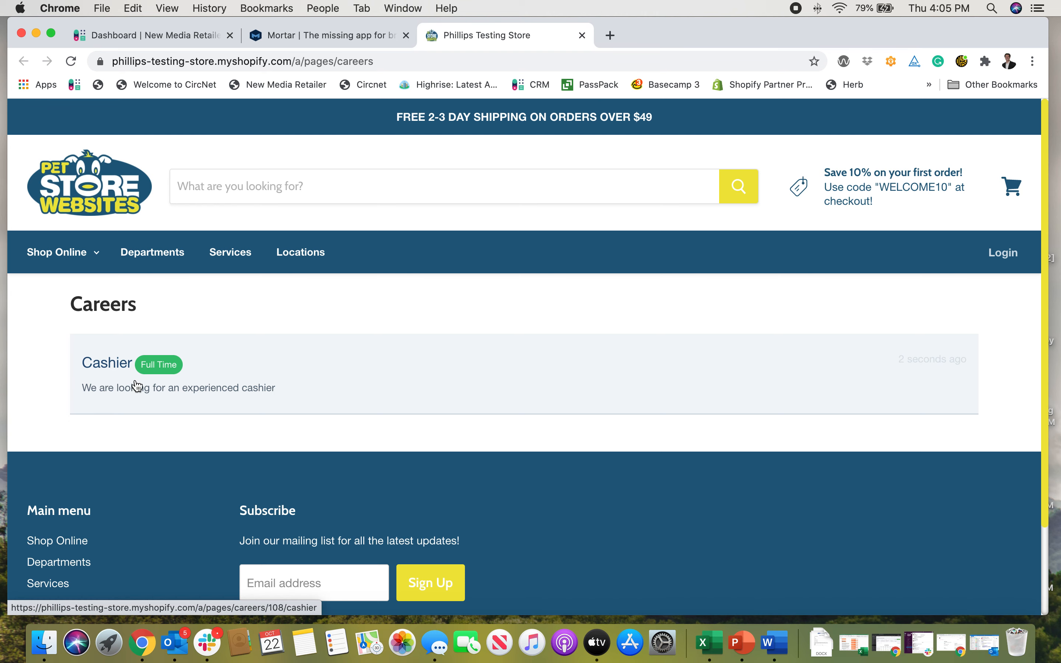
Show the Cashier detail page with Full Time, 40 hours/week and $15 - $17.
click(106, 363)
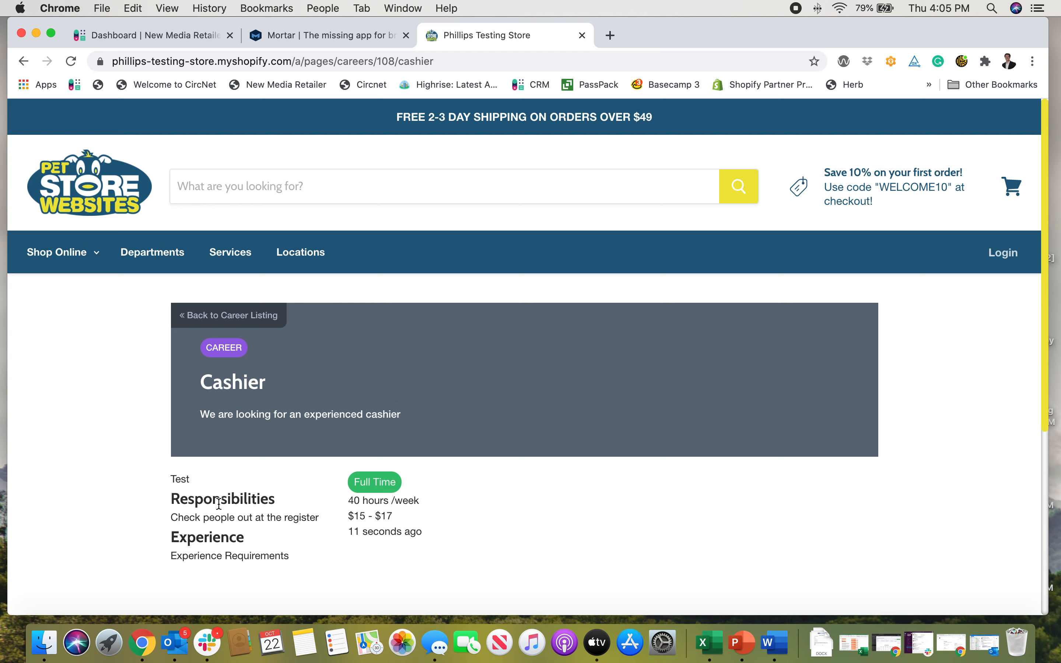
mouse_move(399, 524)
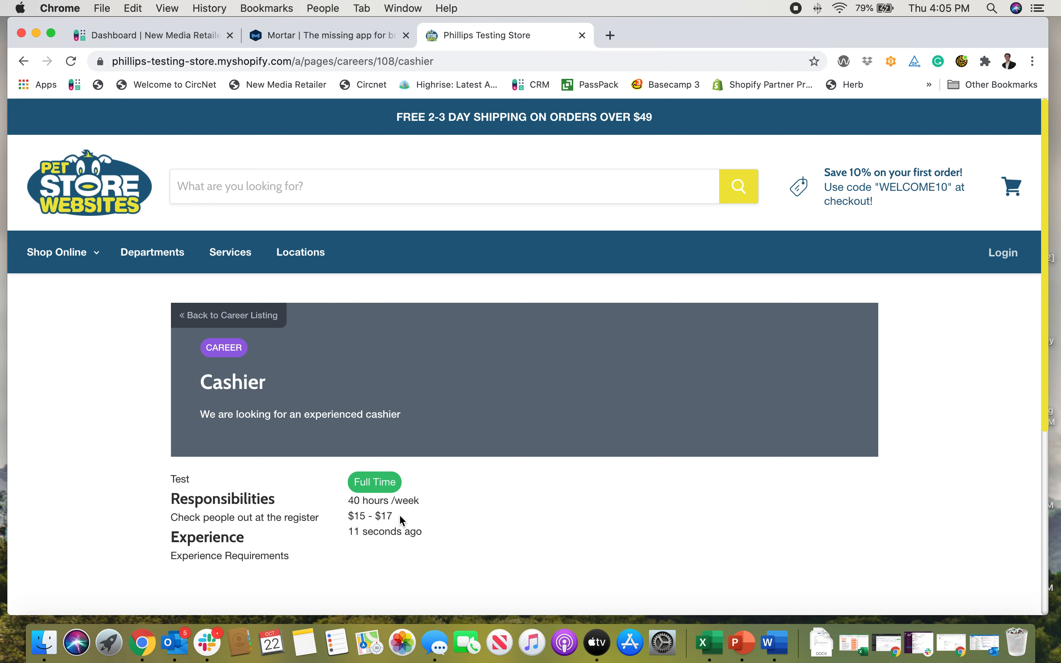
mouse_move(384, 525)
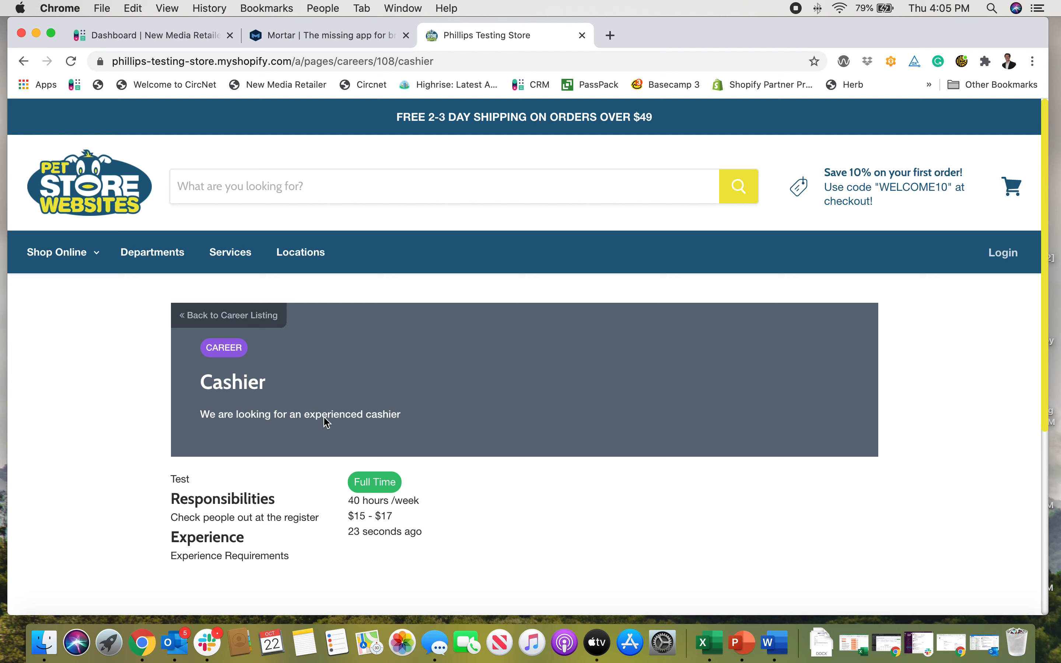
mouse_move(329, 121)
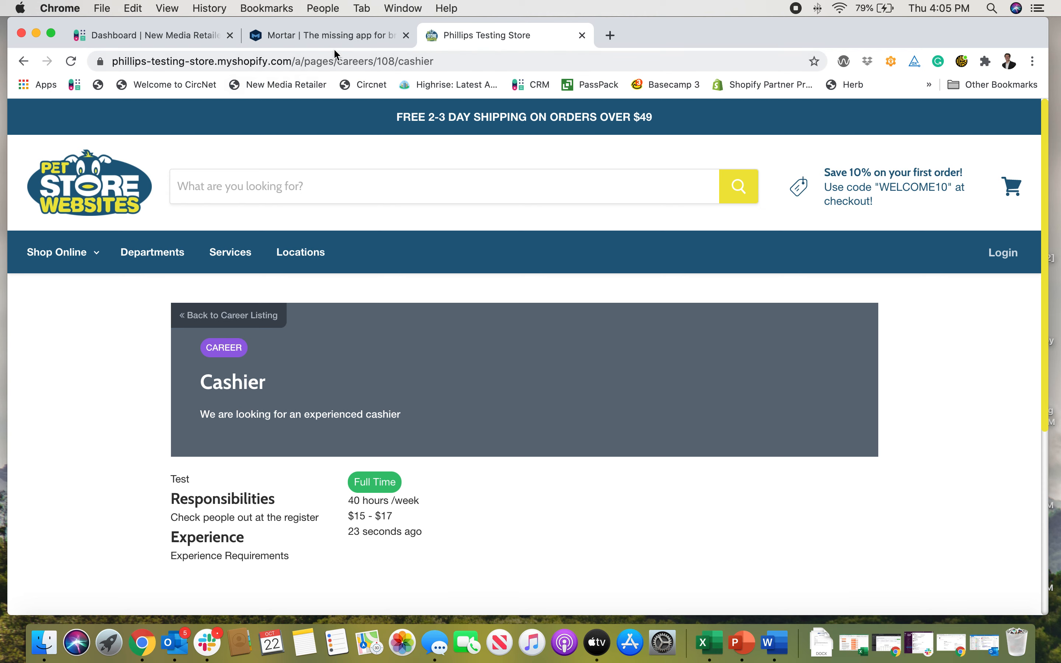
Return to the Mortar browser tab with the Careers listing and active Cashier posting.
click(328, 35)
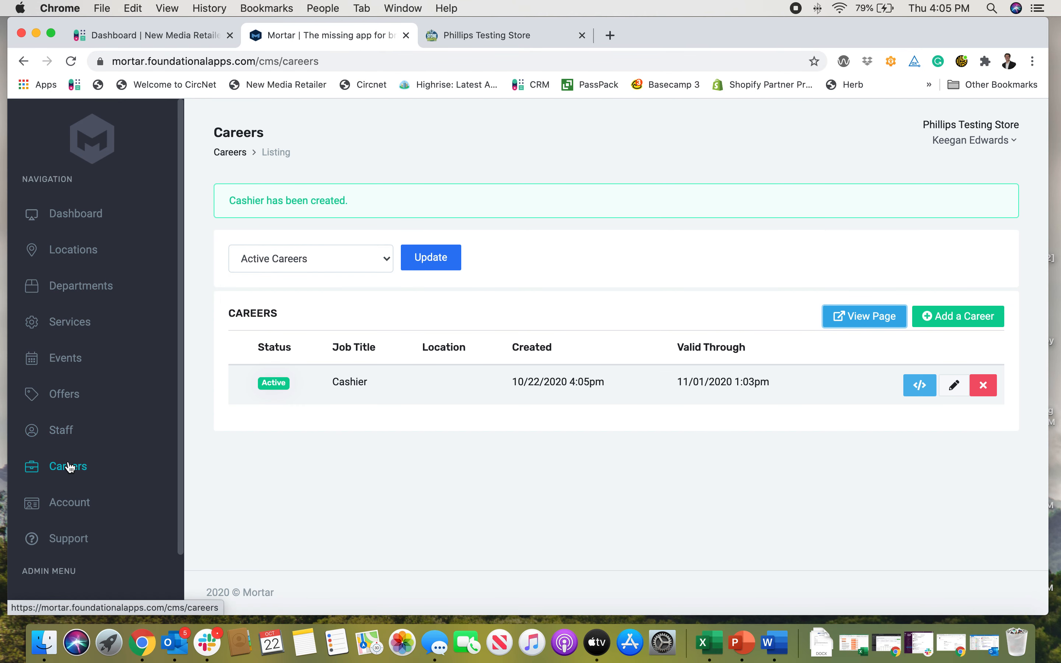
mouse_move(957, 316)
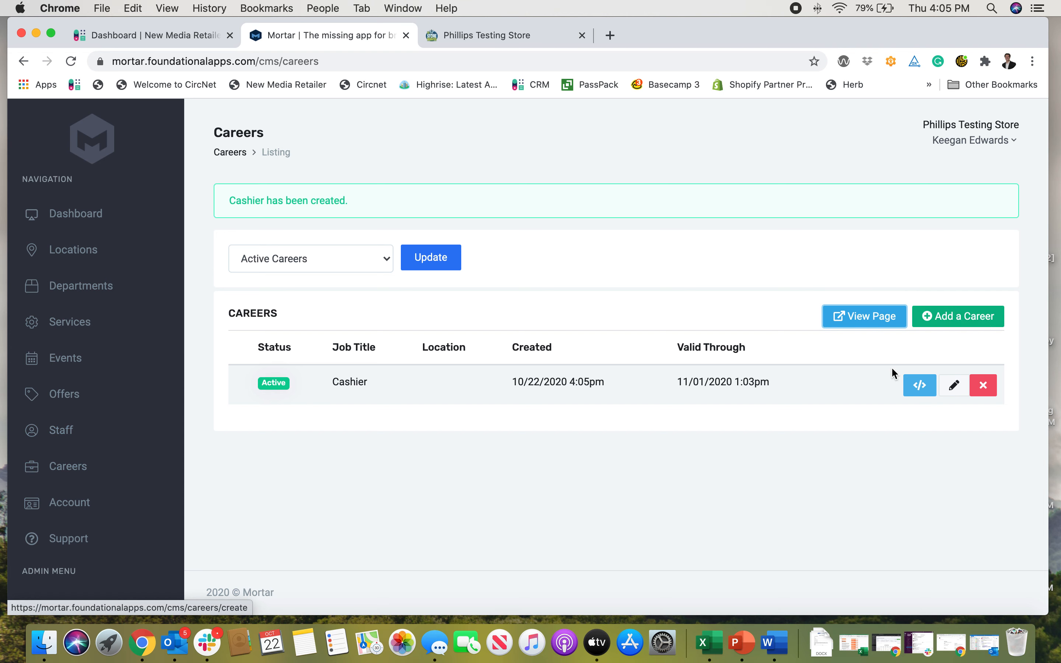
mouse_move(719, 364)
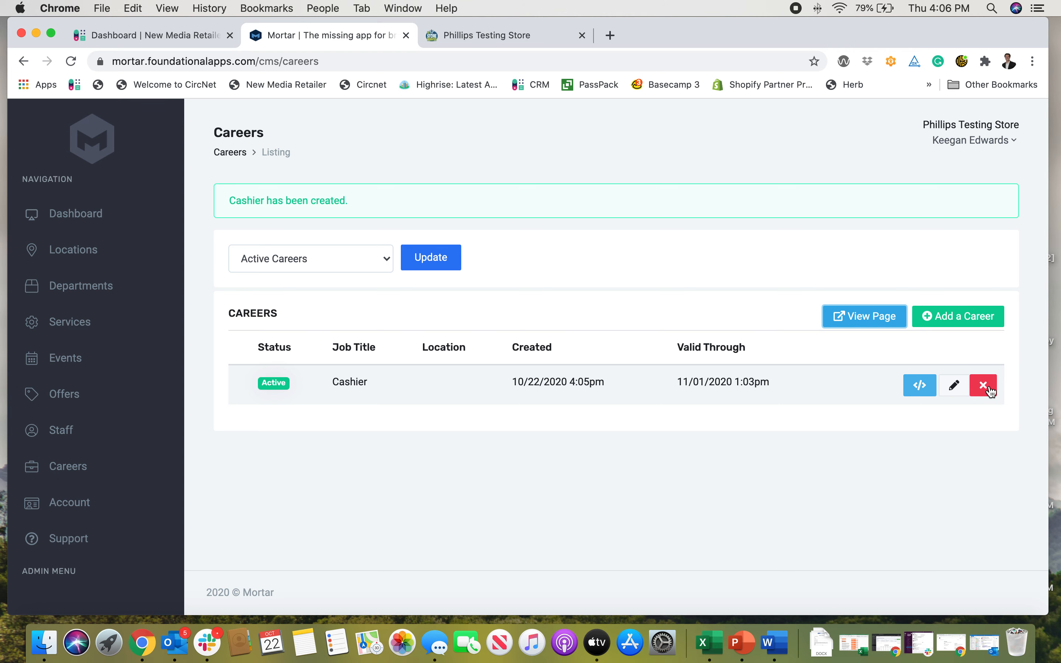
Delete the Cashier career and confirm, leaving the careers list empty.
click(982, 386)
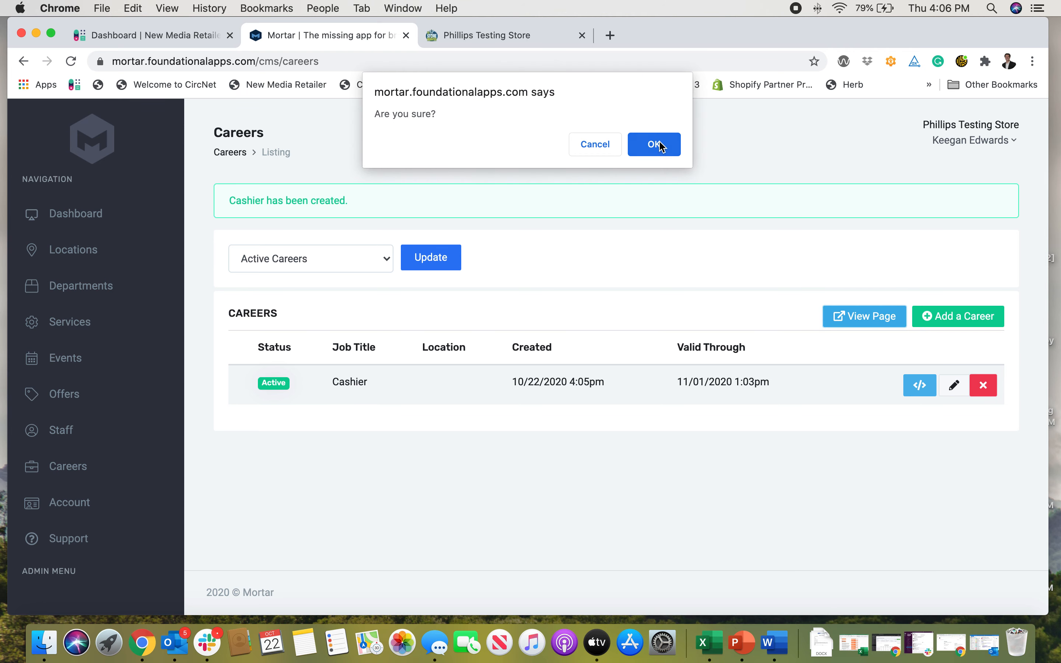
click(652, 144)
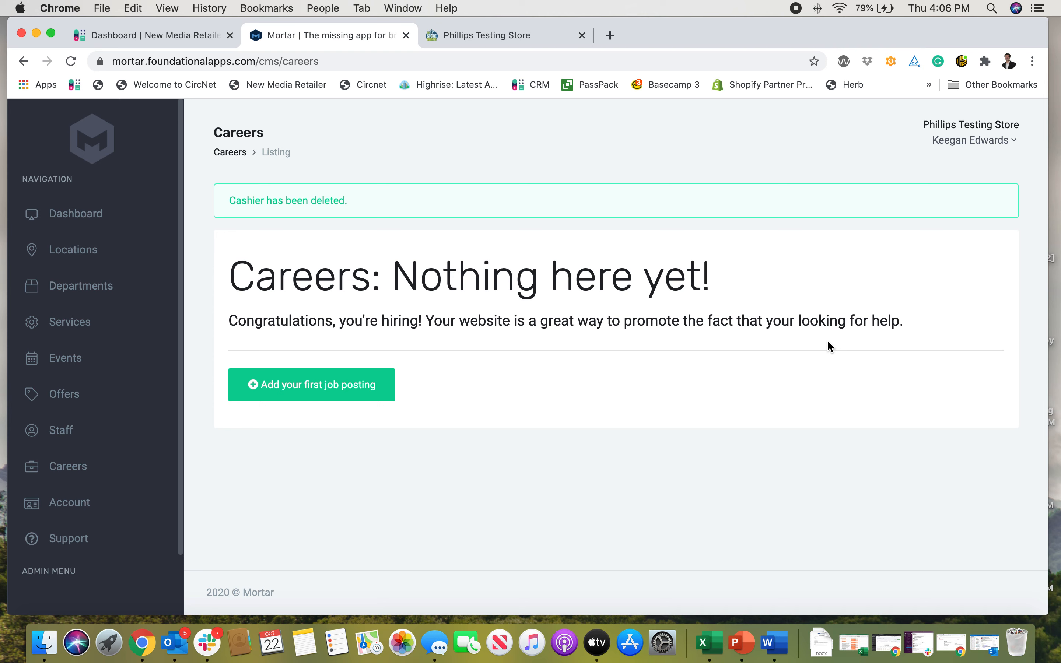
mouse_move(902, 292)
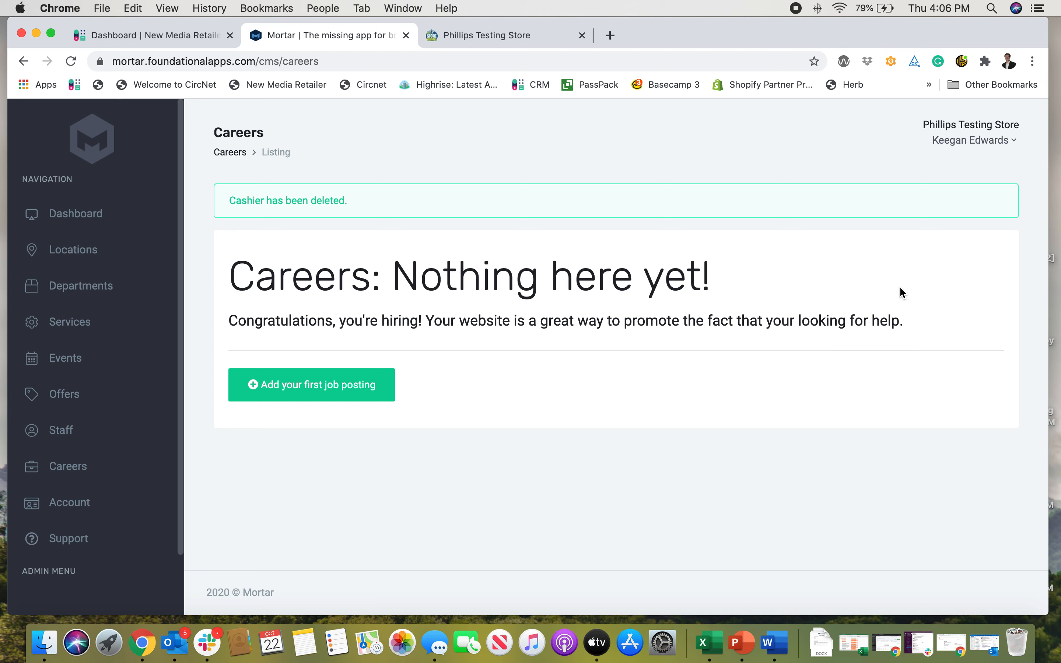